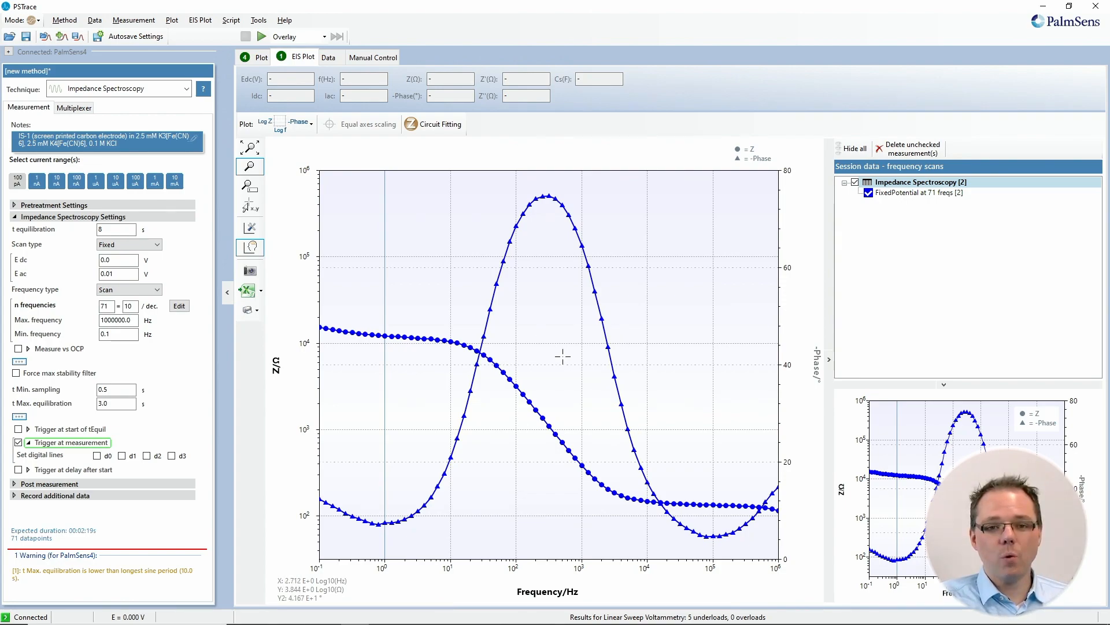
mouse_move(591, 308)
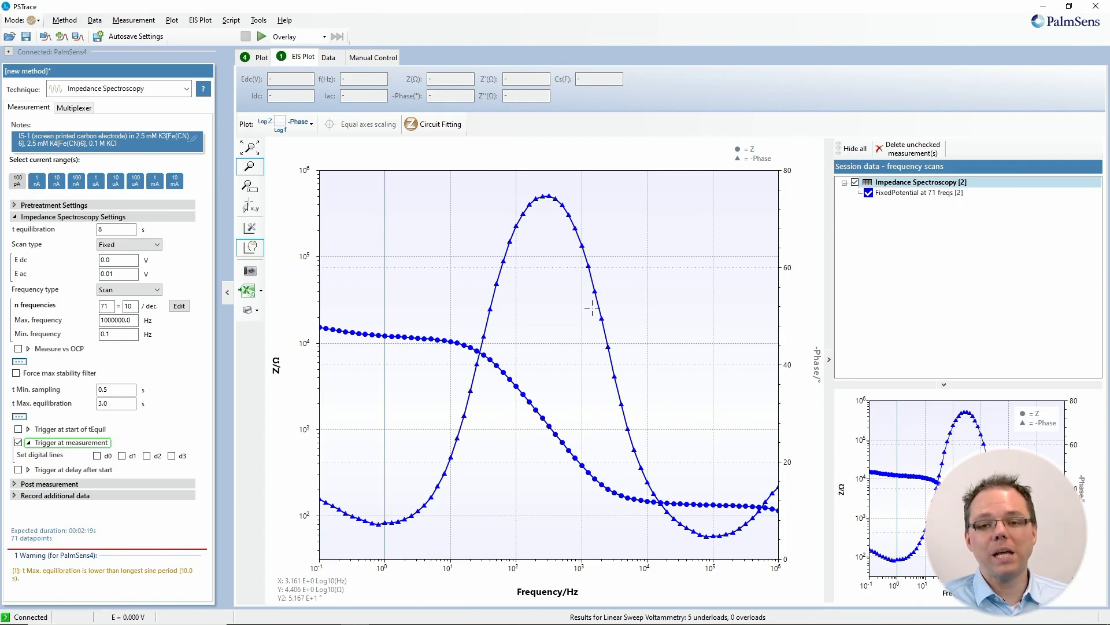
mouse_move(504, 244)
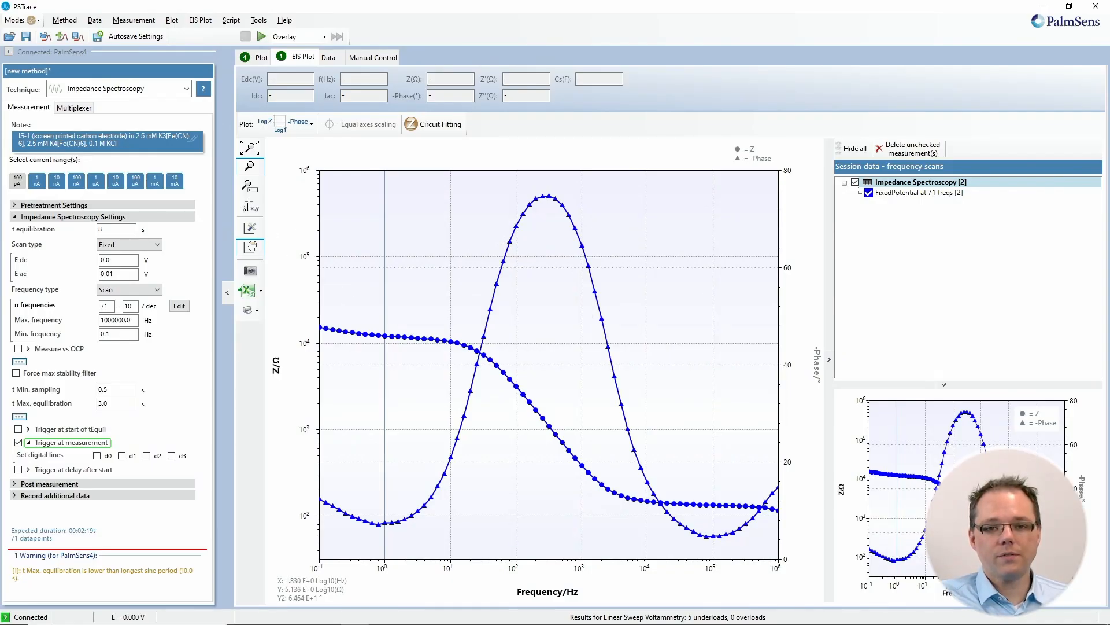
mouse_move(560, 199)
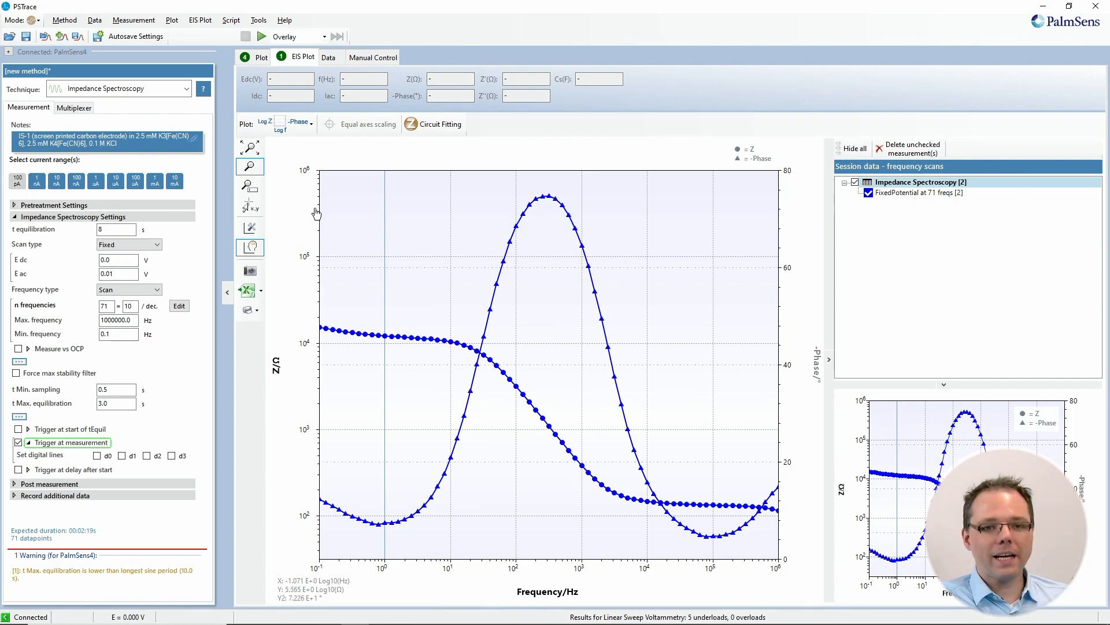
Step: Switch the EIS plot to the Nyquist view, -Z'' against Z'
left_click(294, 123)
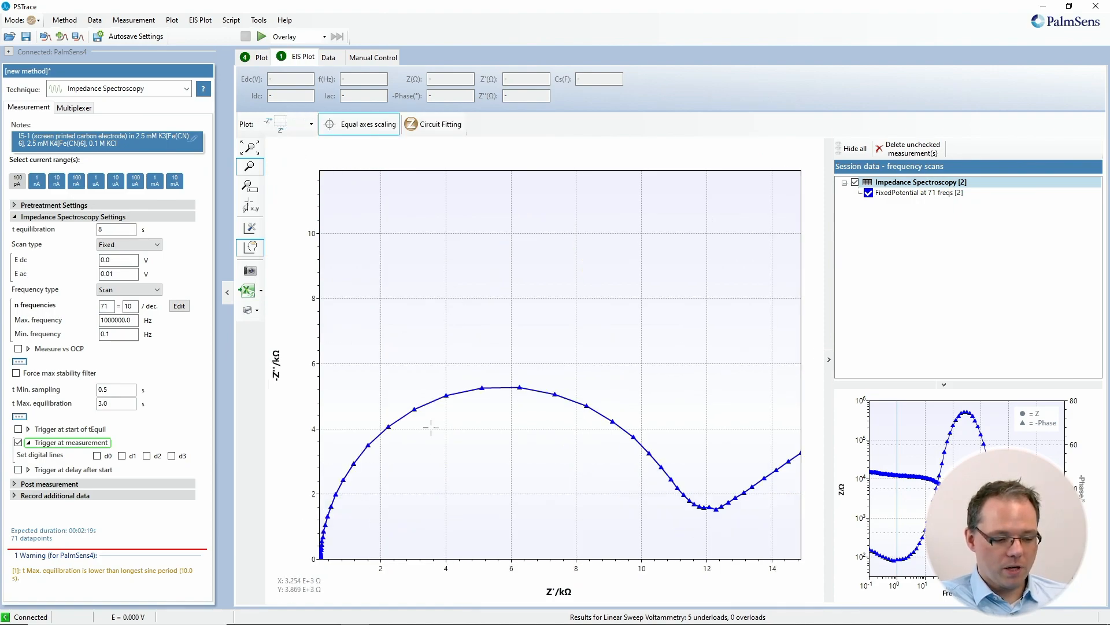
mouse_move(672, 490)
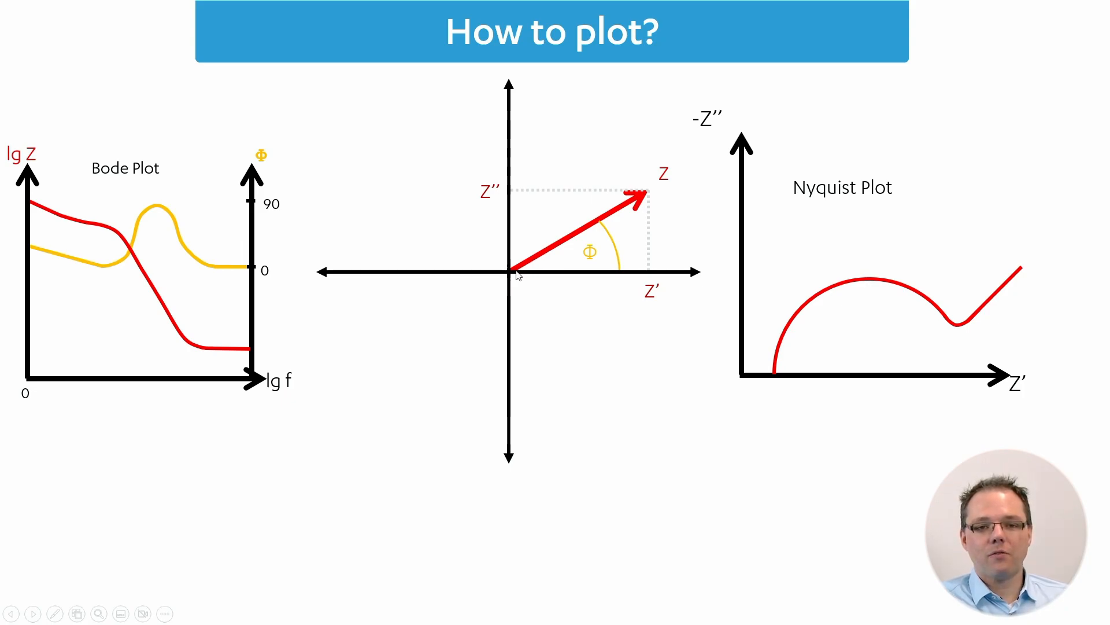
mouse_move(611, 234)
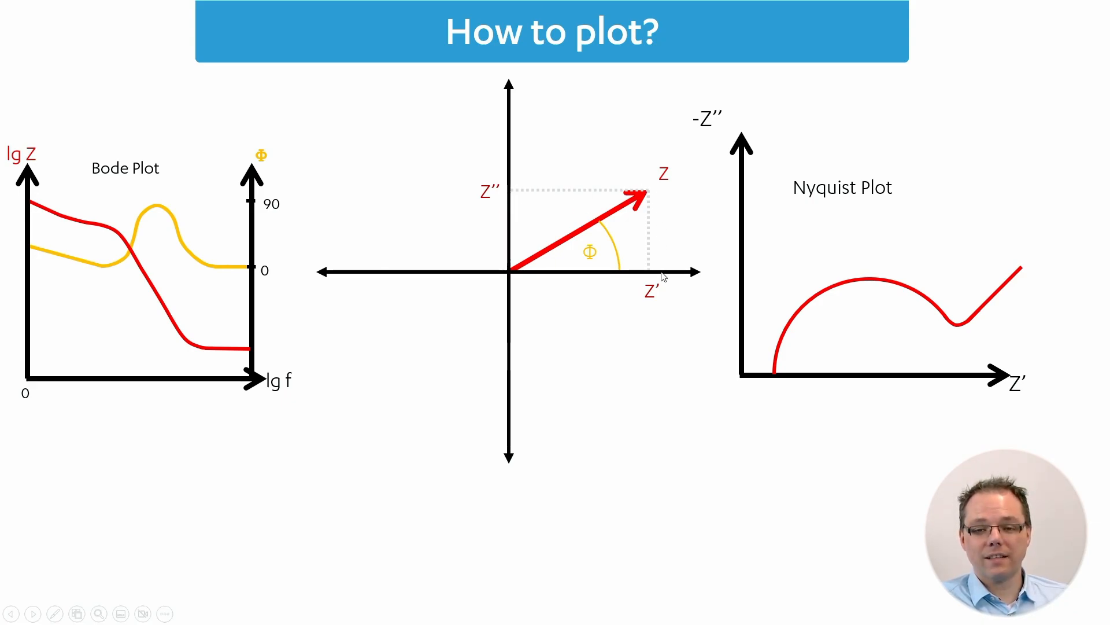
mouse_move(662, 309)
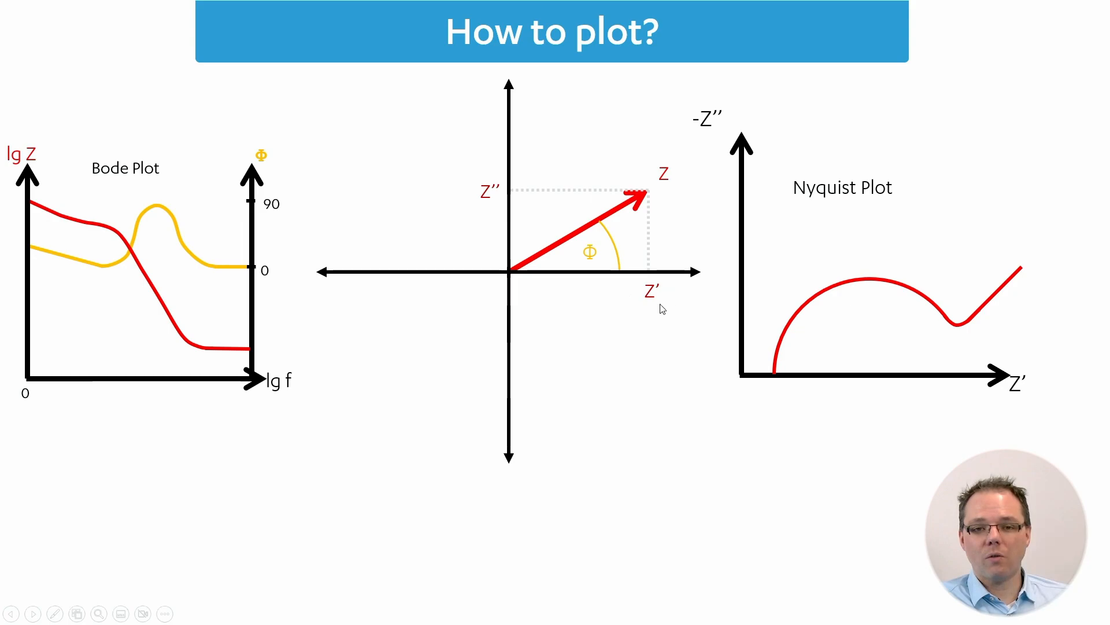
mouse_move(645, 282)
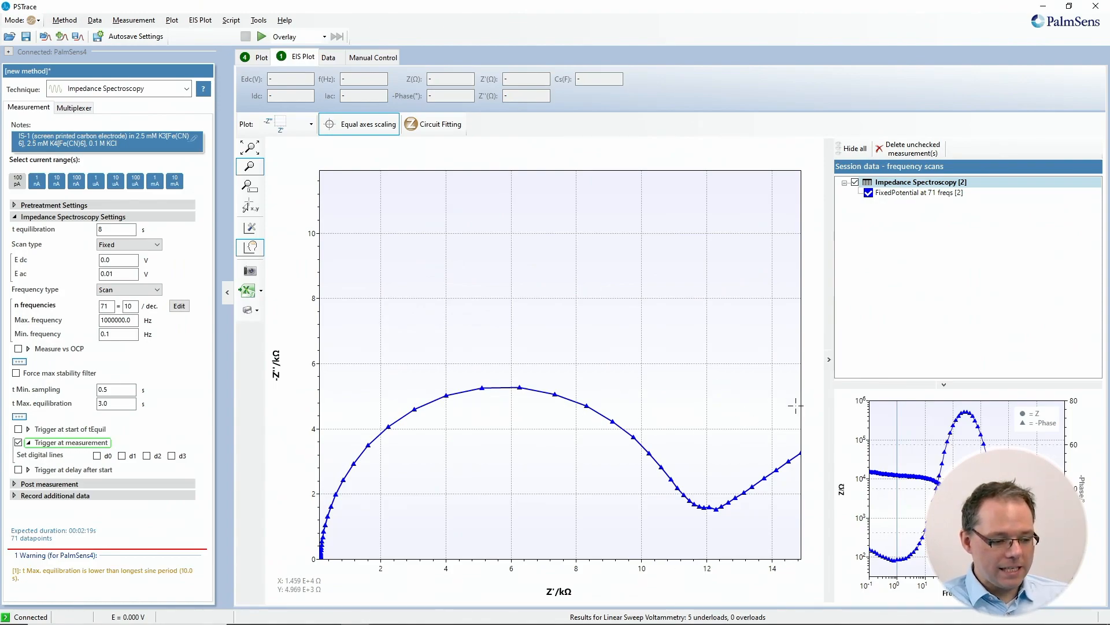
mouse_move(556, 414)
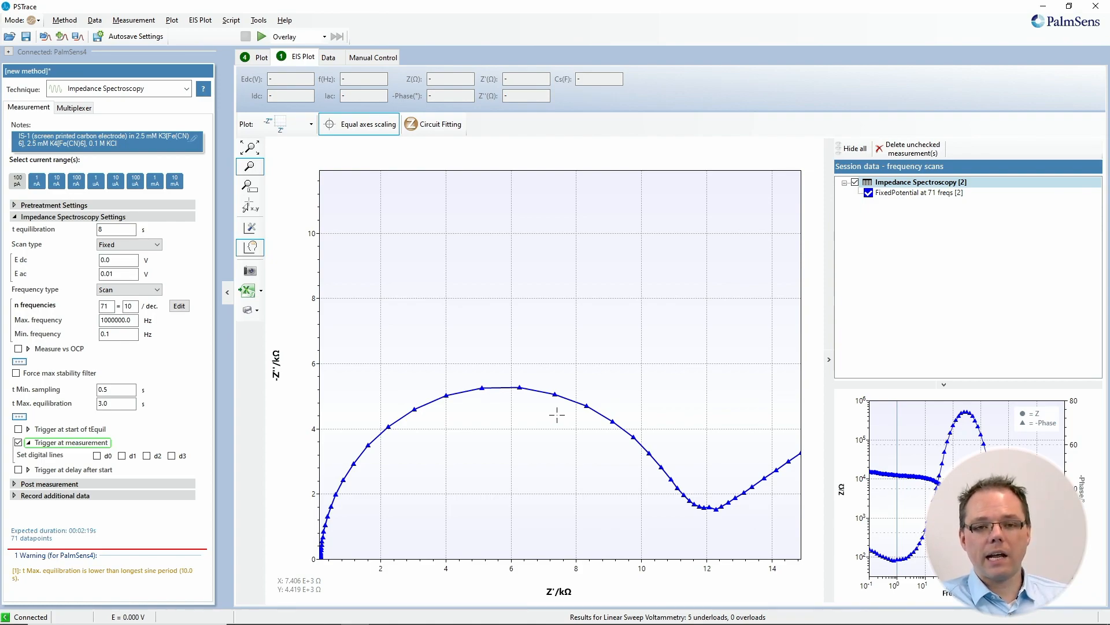
mouse_move(460, 382)
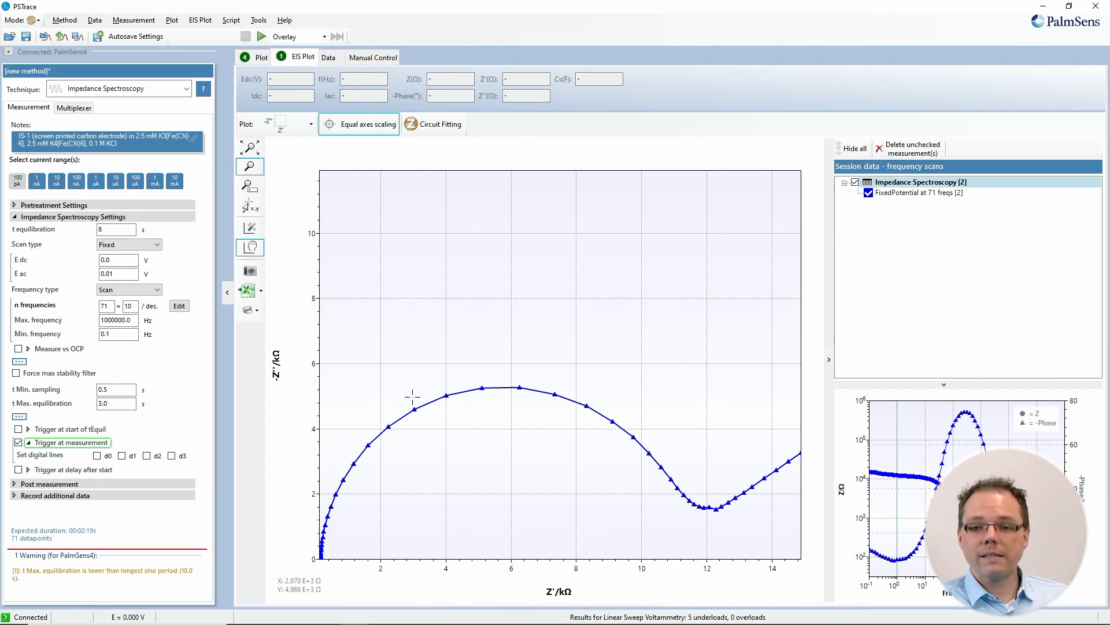
mouse_move(508, 355)
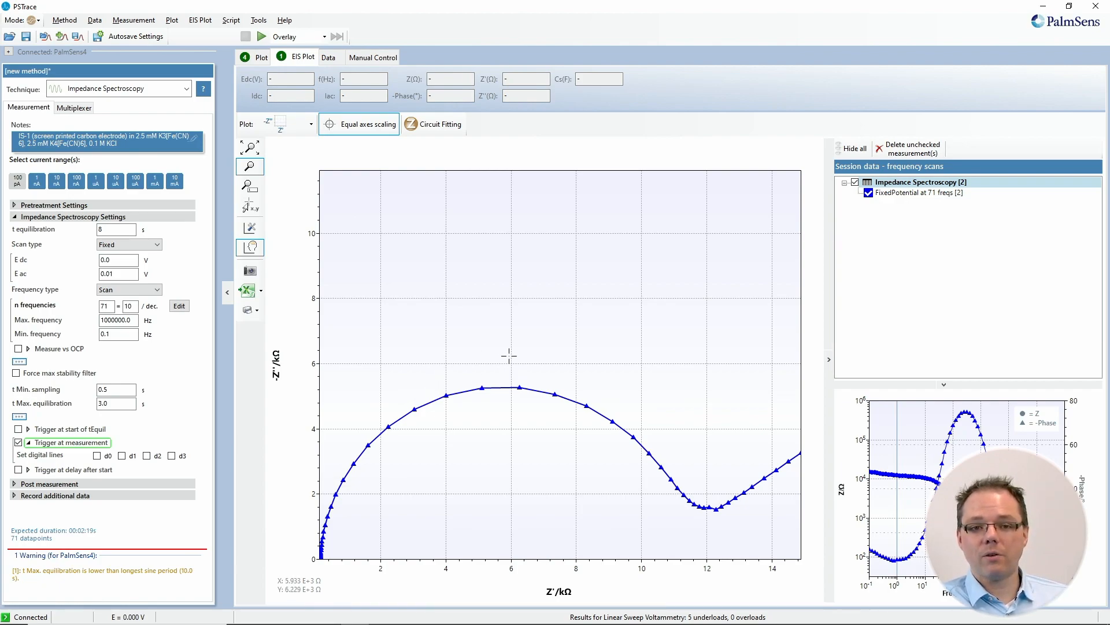
mouse_move(514, 348)
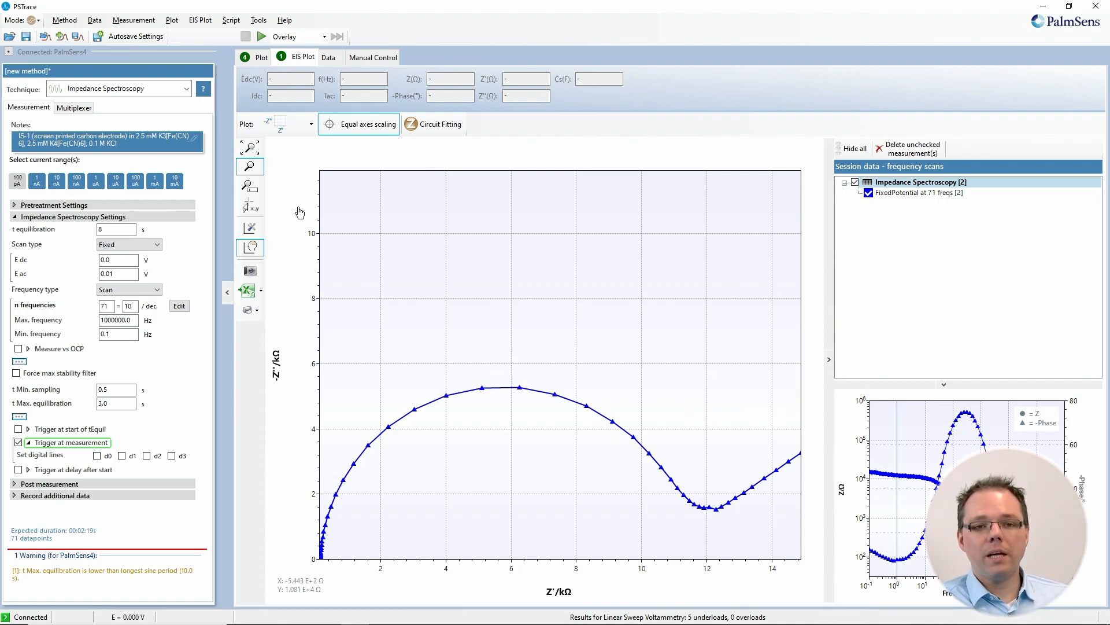
Step: Read the semicircle's top point with Read X,Y: 31.623 Hz, Z' 5.093 kΩ, Z'' 5.250 kΩ
left_click(248, 206)
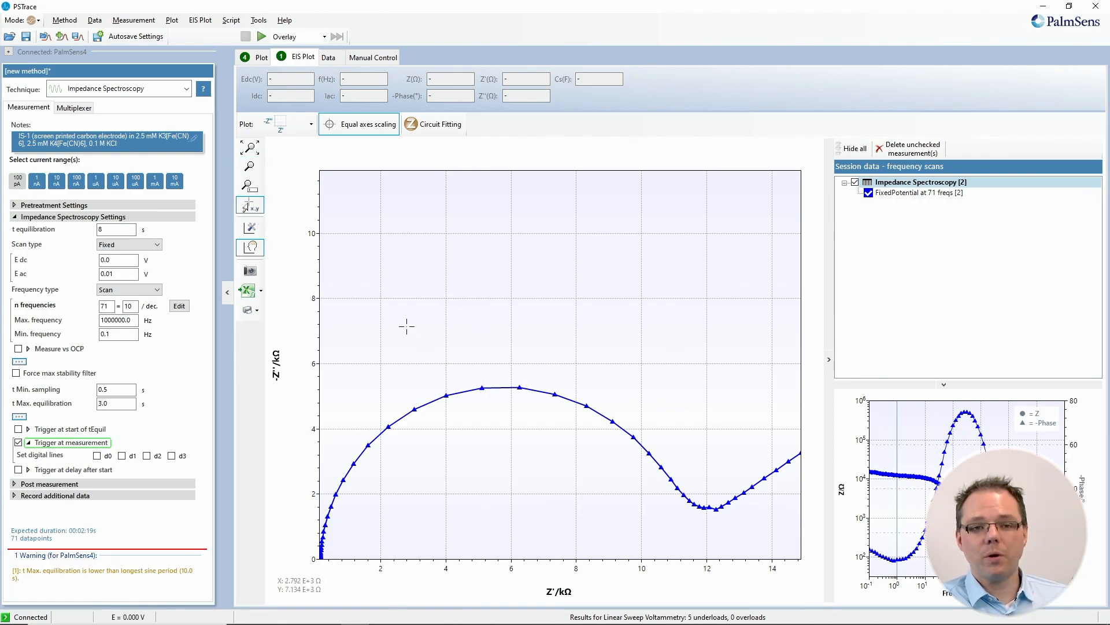
mouse_move(249, 205)
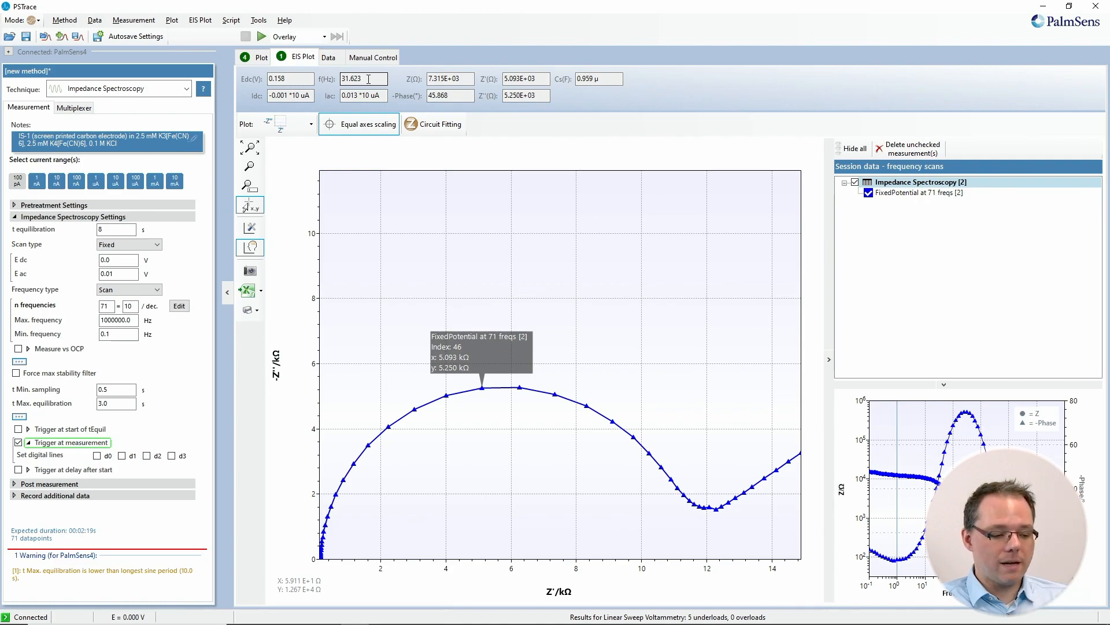
mouse_move(545, 410)
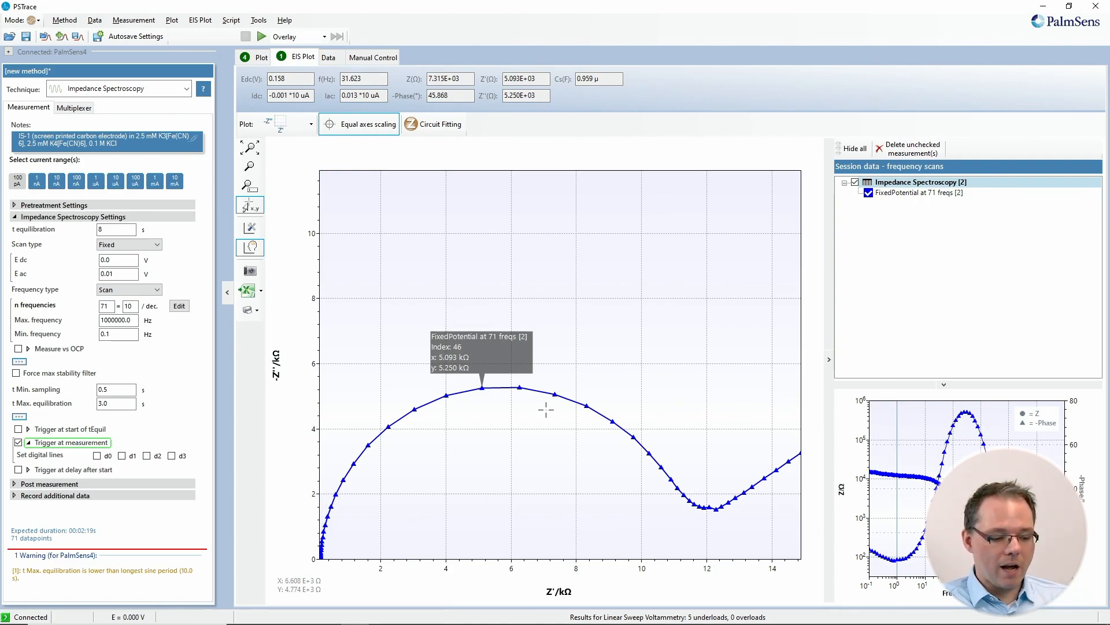
mouse_move(730, 432)
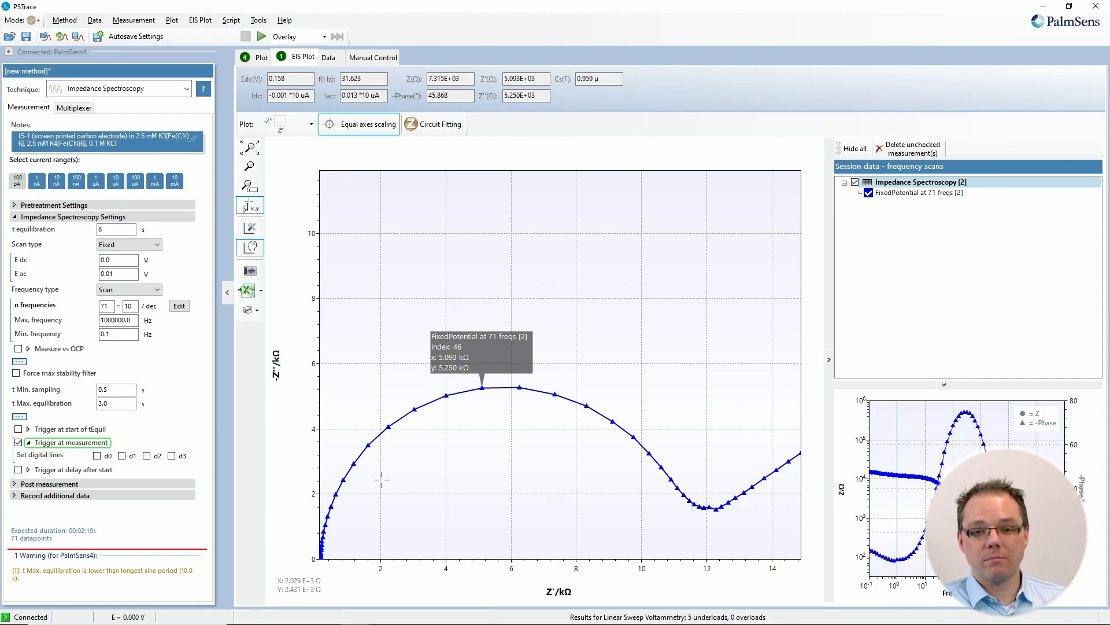
mouse_move(363, 497)
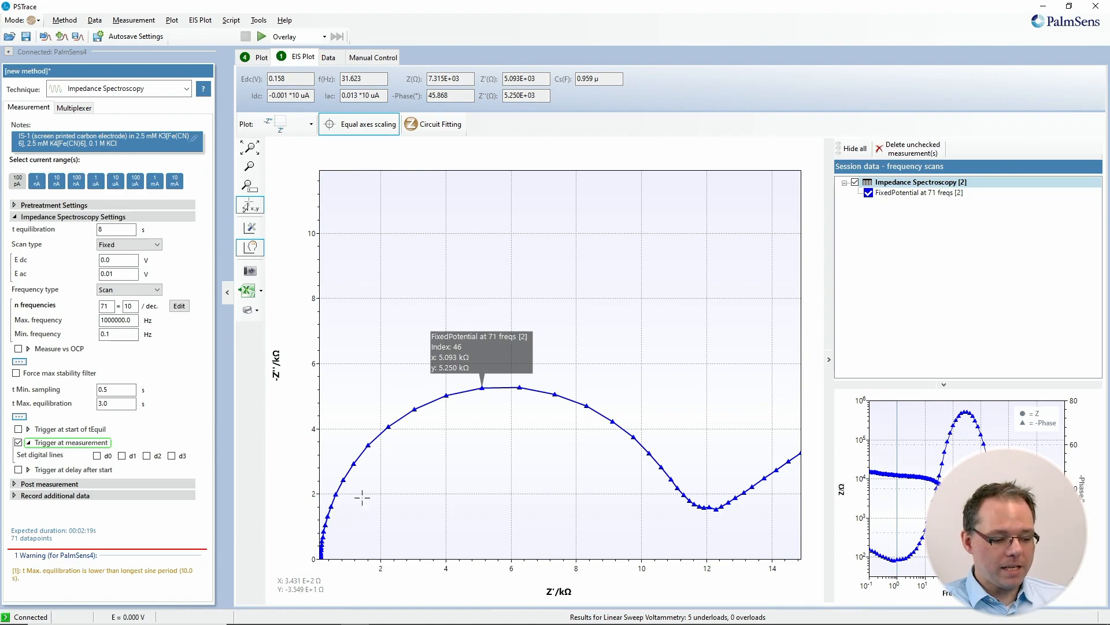
mouse_move(606, 357)
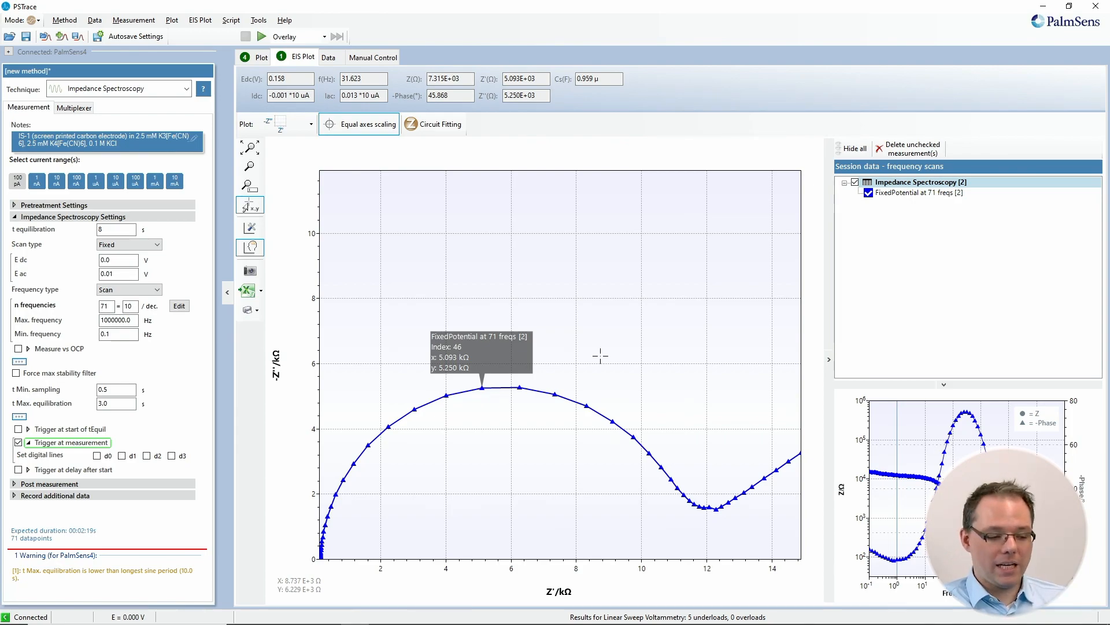
Step: Build a circuit with one 1000 Ω resistor R1, enter Fit Mode, and maximize the window
left_click(440, 123)
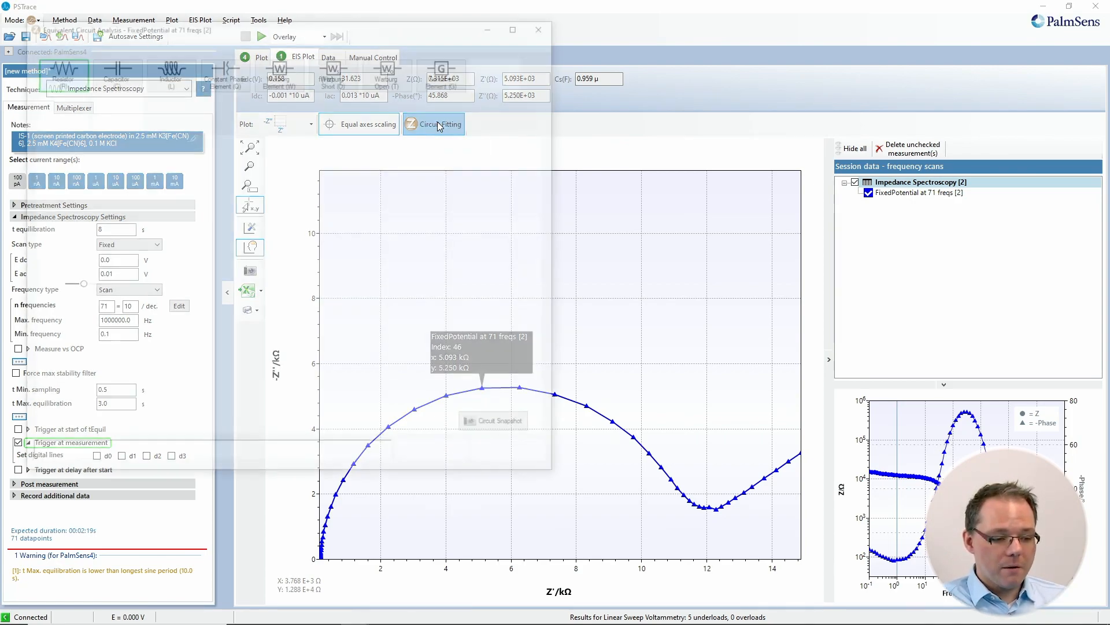
left_click(433, 124)
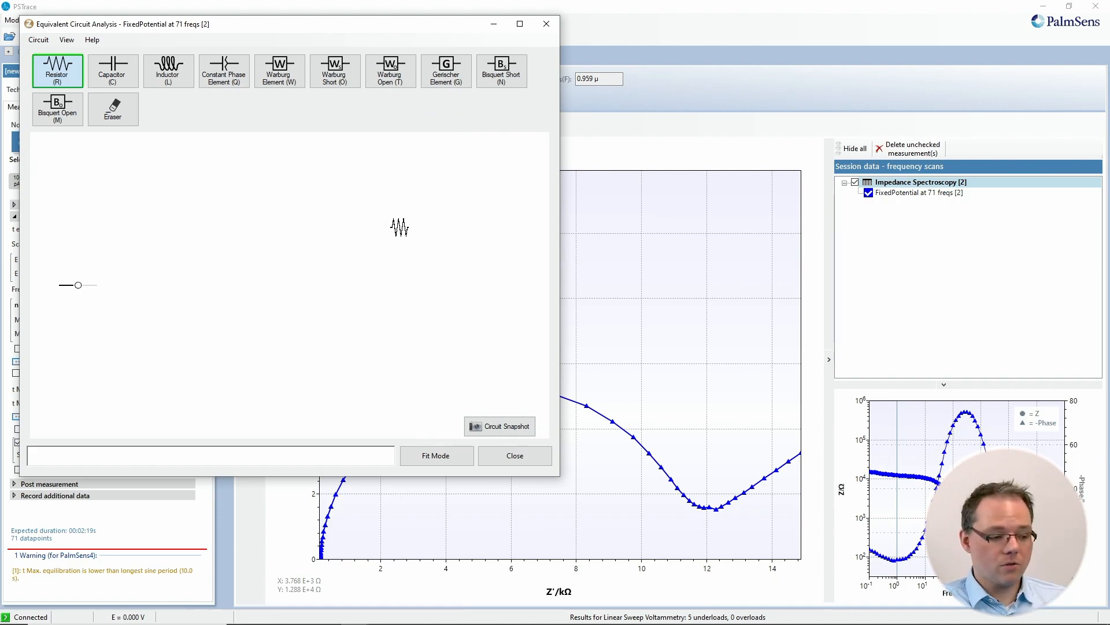
left_click_drag(400, 227, 172, 260)
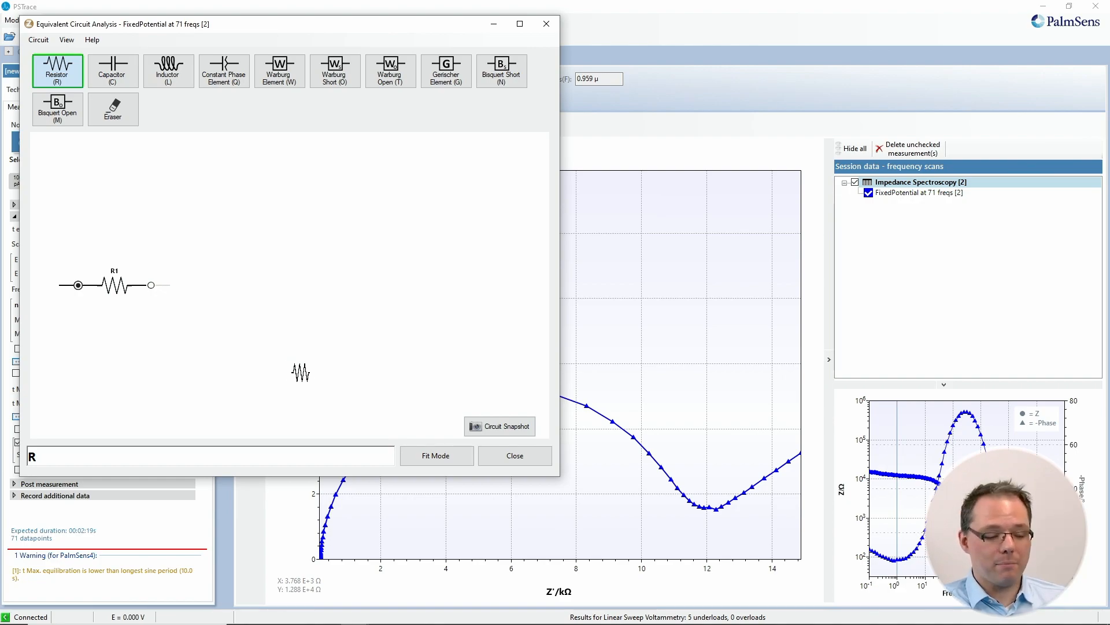
left_click_drag(301, 373, 464, 347)
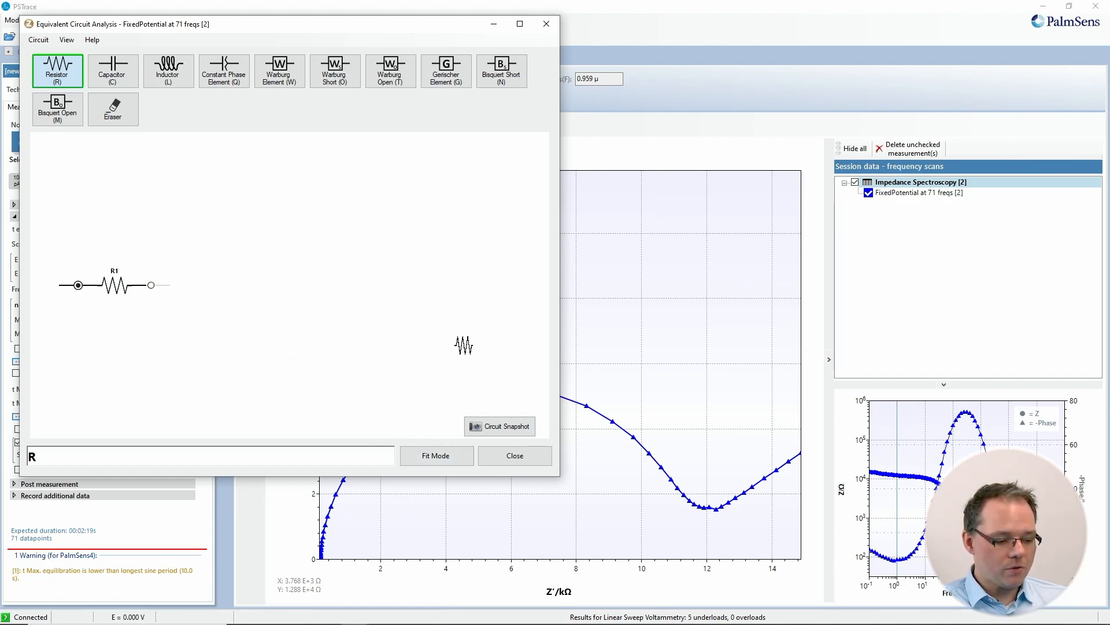
left_click(436, 455)
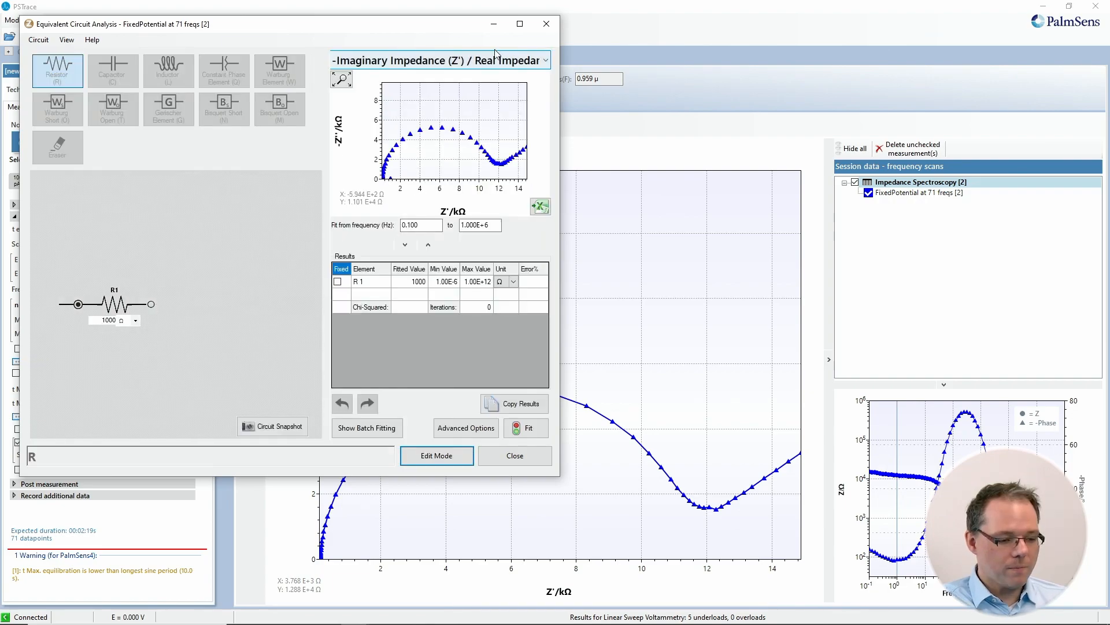
left_click(519, 23)
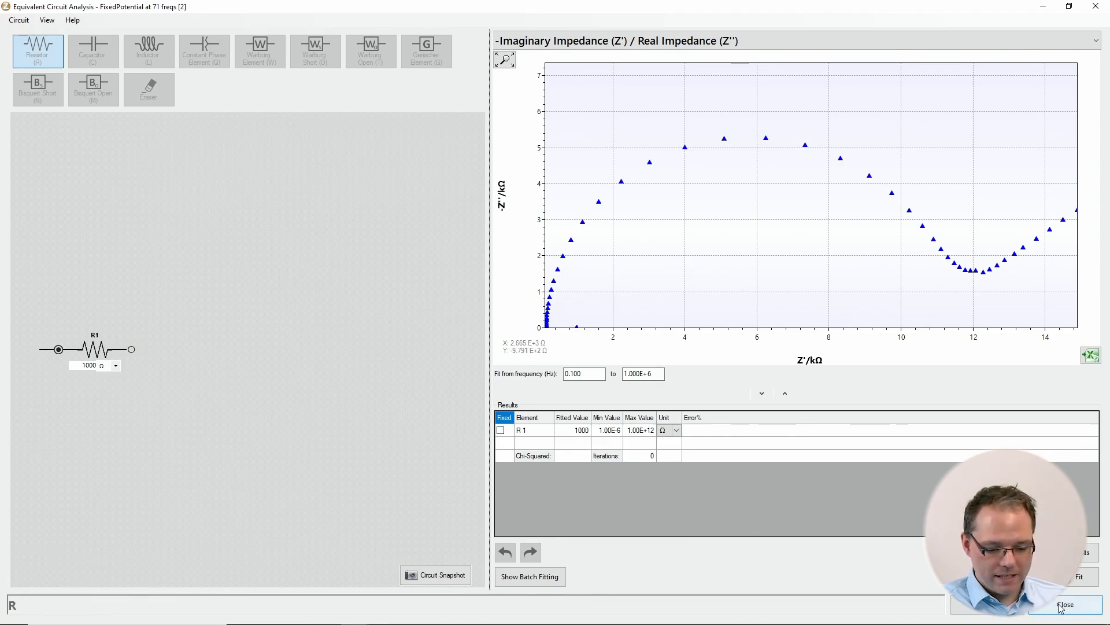
Step: Reopen the Equivalent Circuit Analysis for the EIS data in a maximized window
left_click(1065, 605)
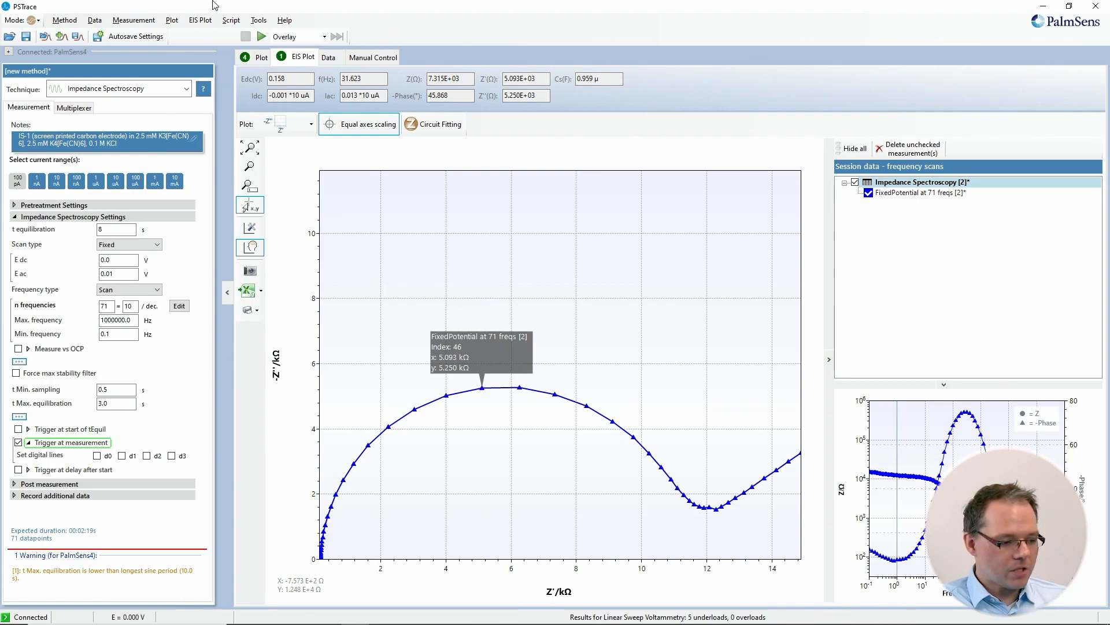
left_click(199, 19)
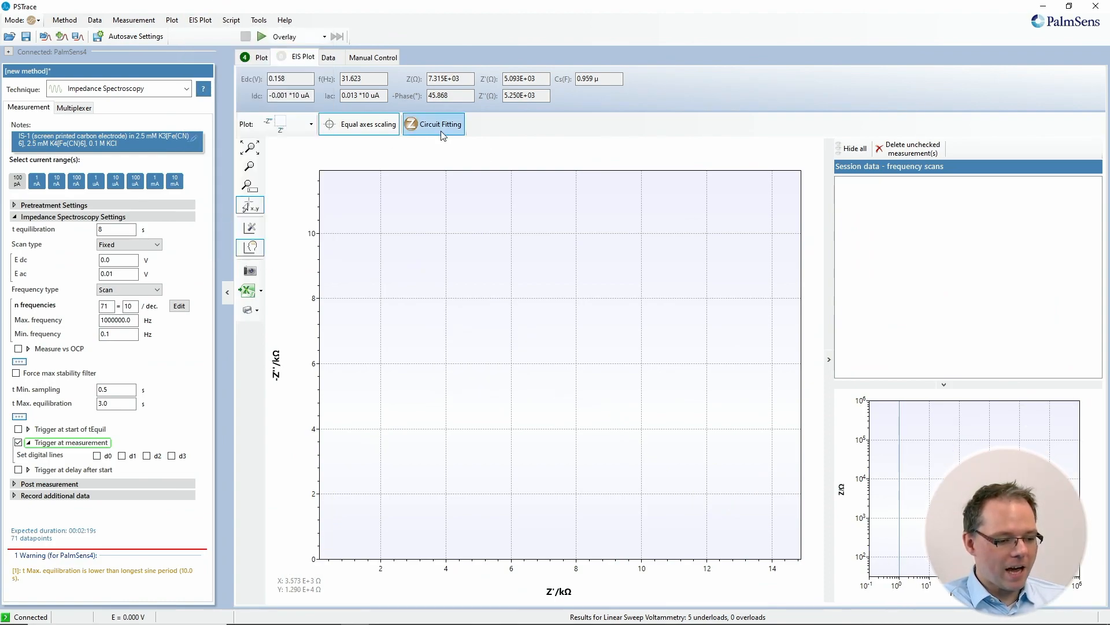
left_click(439, 123)
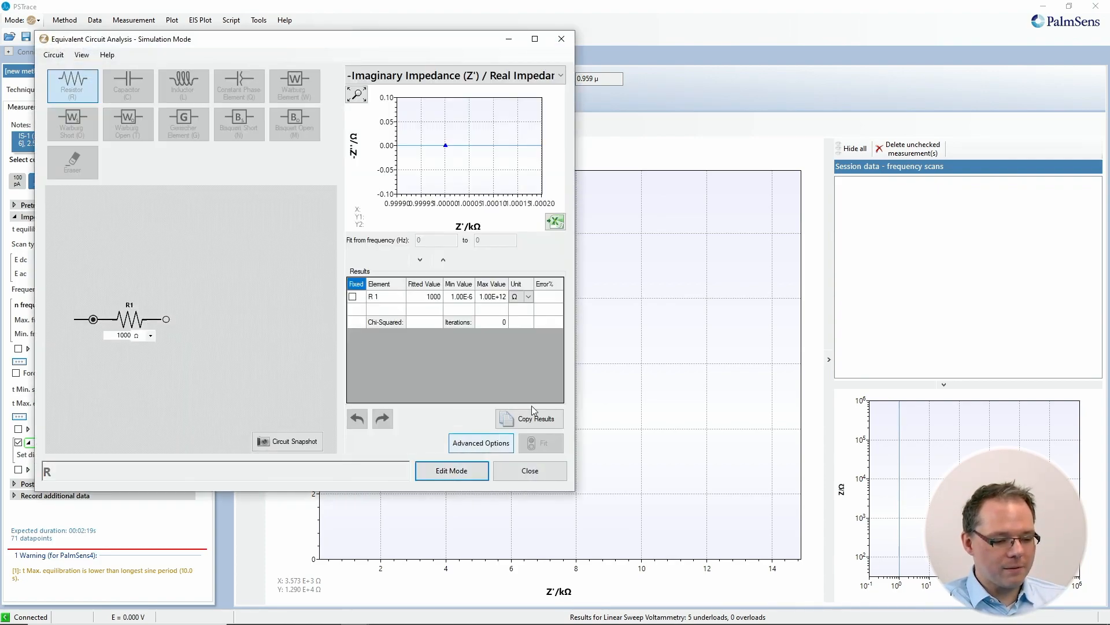
left_click(534, 39)
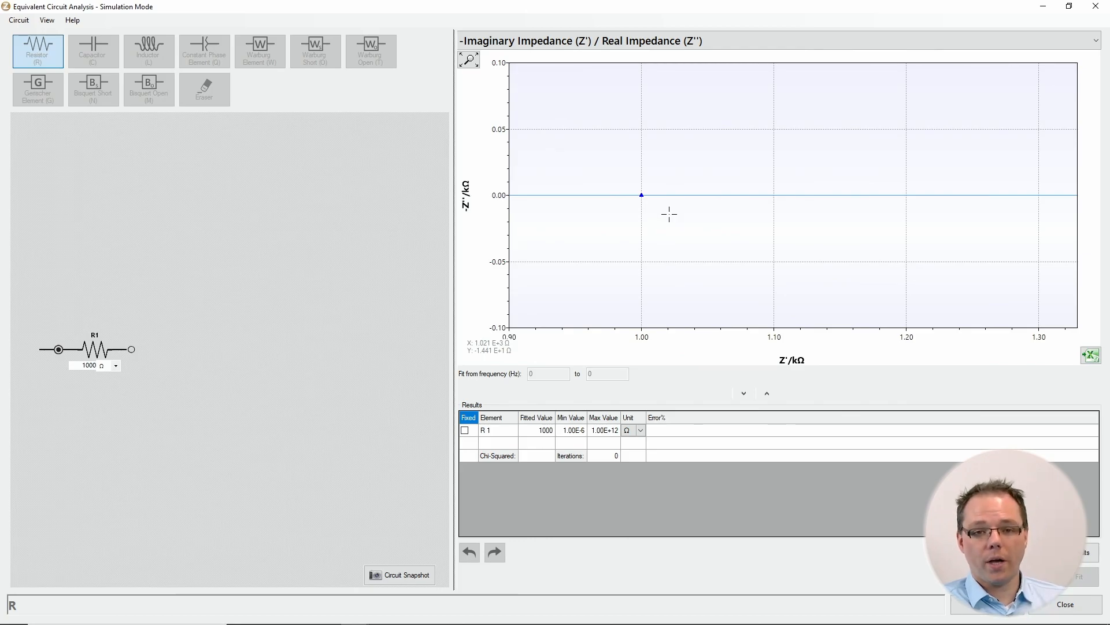
mouse_move(642, 267)
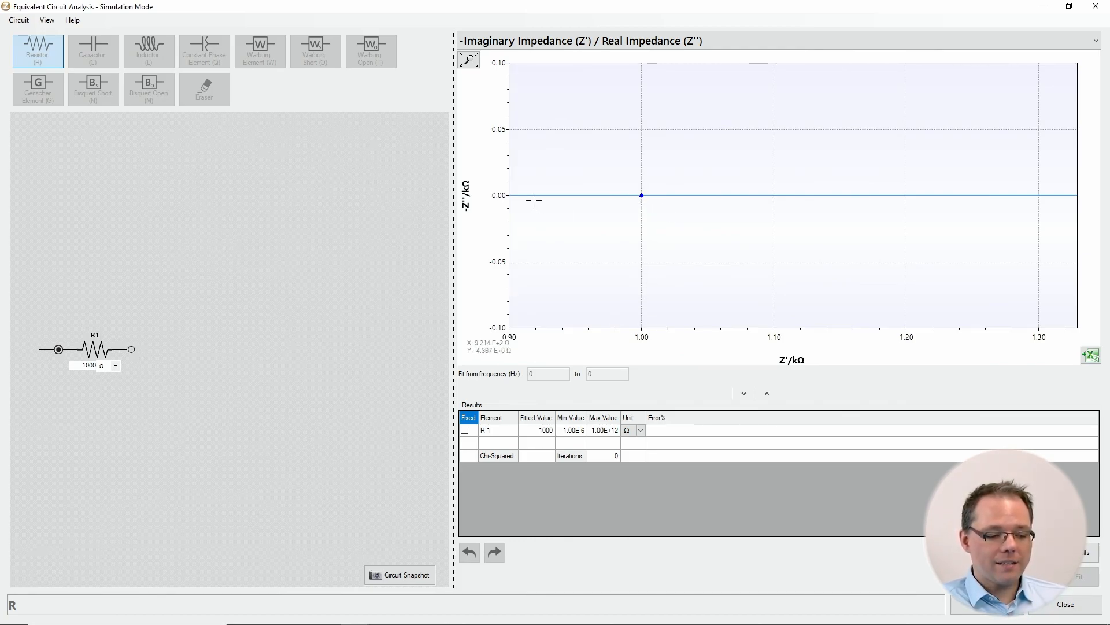
mouse_move(514, 205)
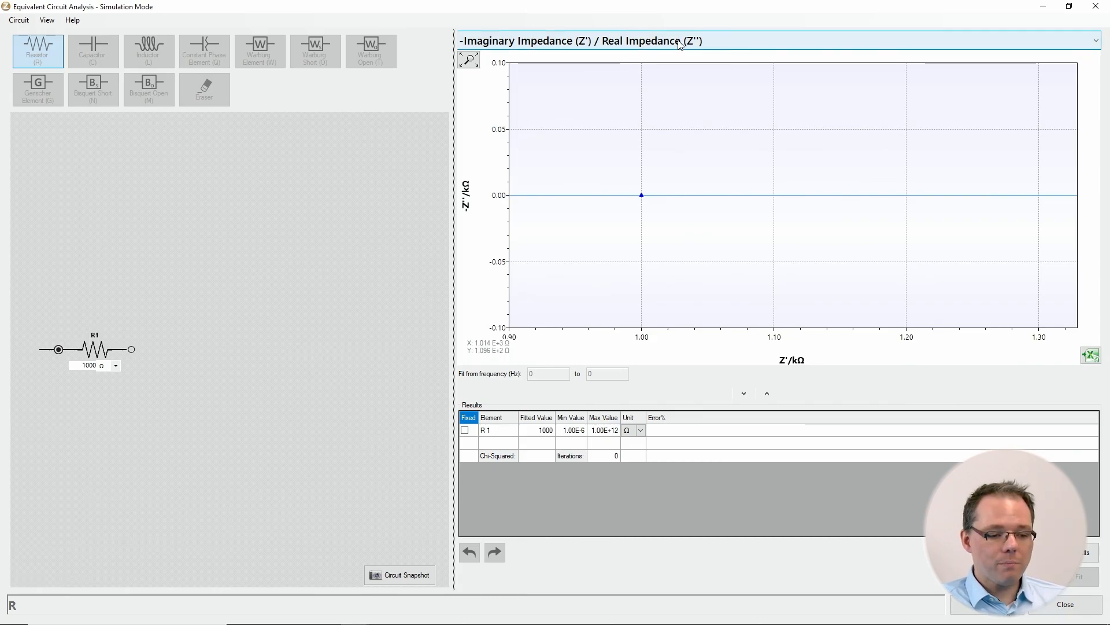
Step: Plot phase angle, then absolute impedance, against frequency, showing a flat 1 kΩ line
left_click(1094, 41)
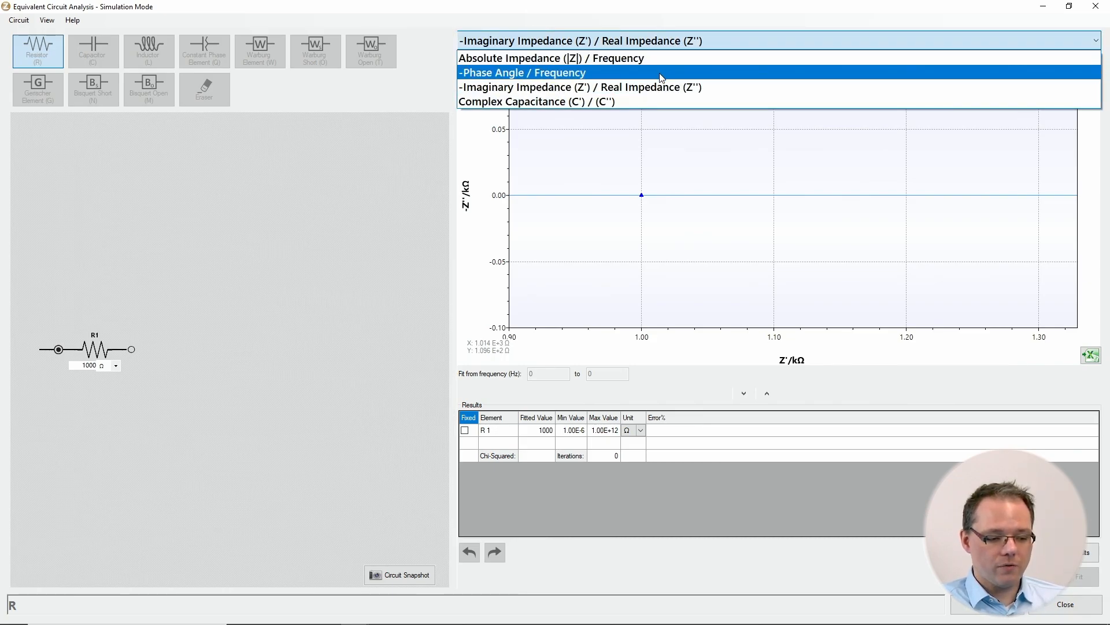
left_click(522, 73)
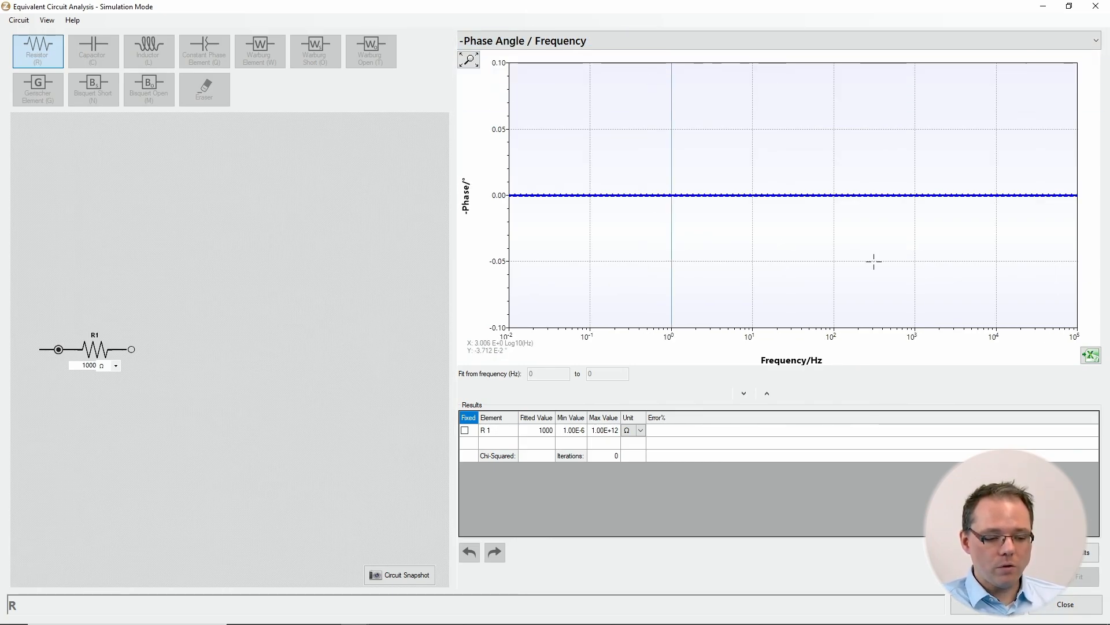
mouse_move(611, 173)
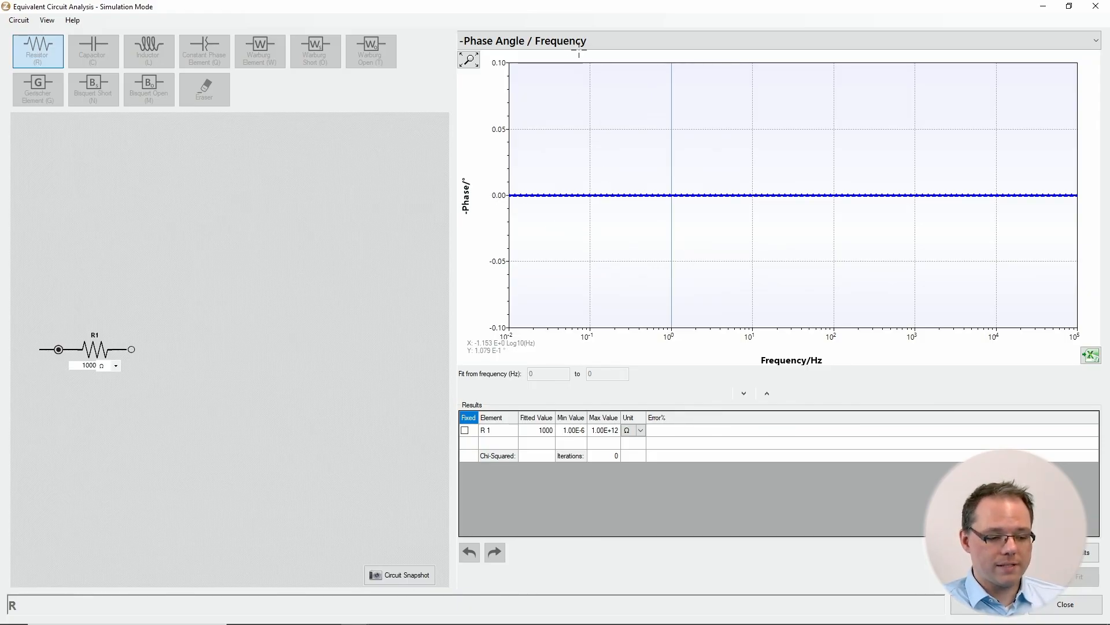
left_click(1095, 41)
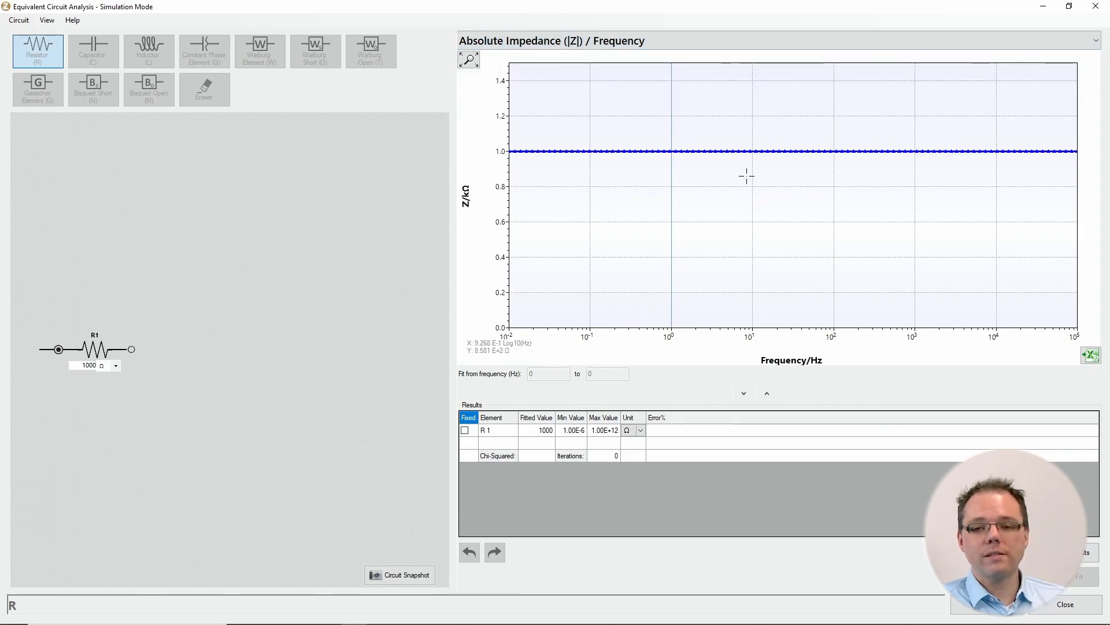
mouse_move(758, 111)
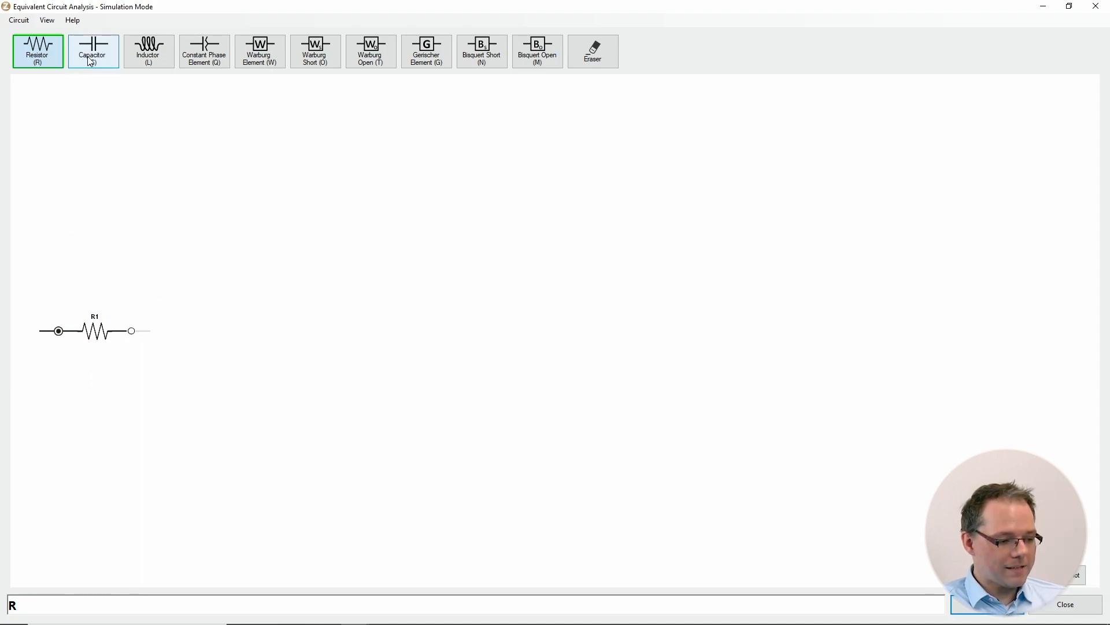
Step: Add capacitor C1 of 10 nF and erase resistor R1 from the circuit
left_click(92, 51)
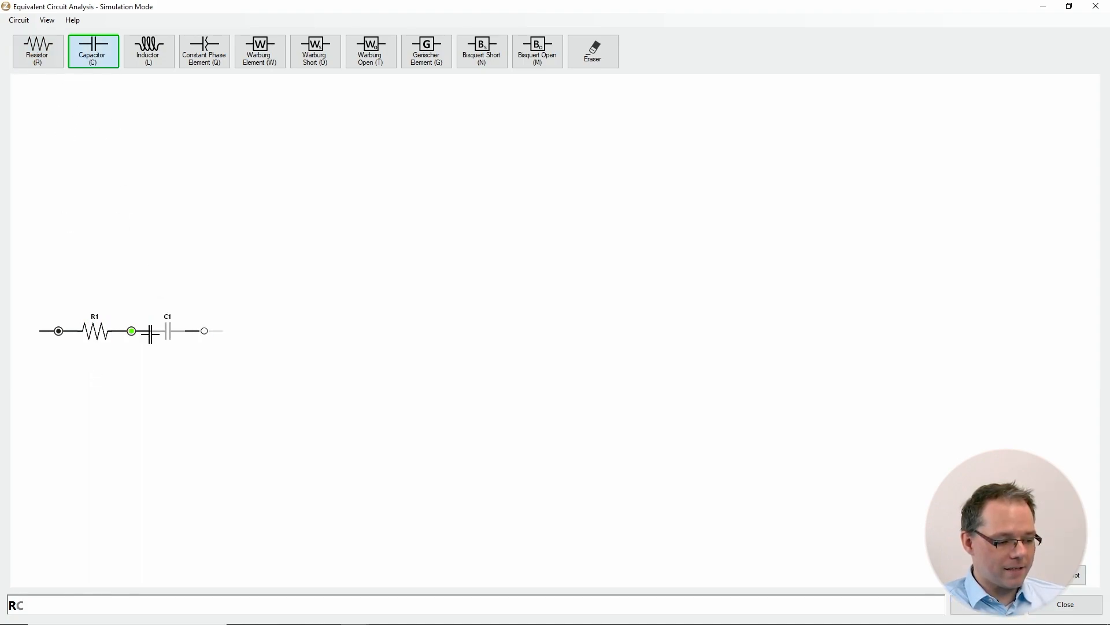
left_click(593, 51)
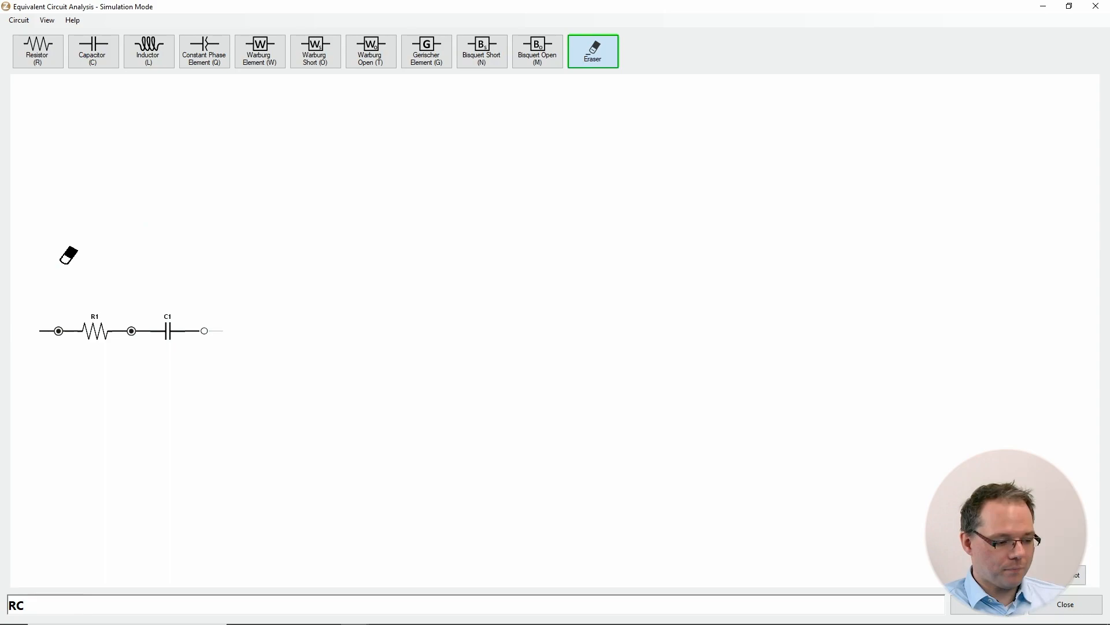
left_click(93, 330)
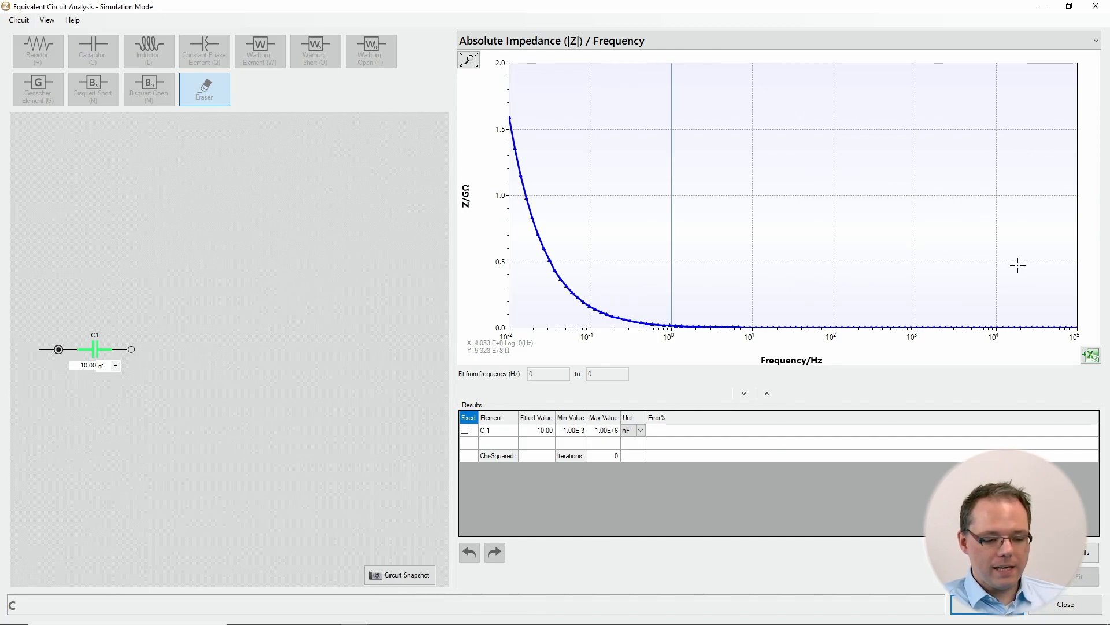
mouse_move(1005, 291)
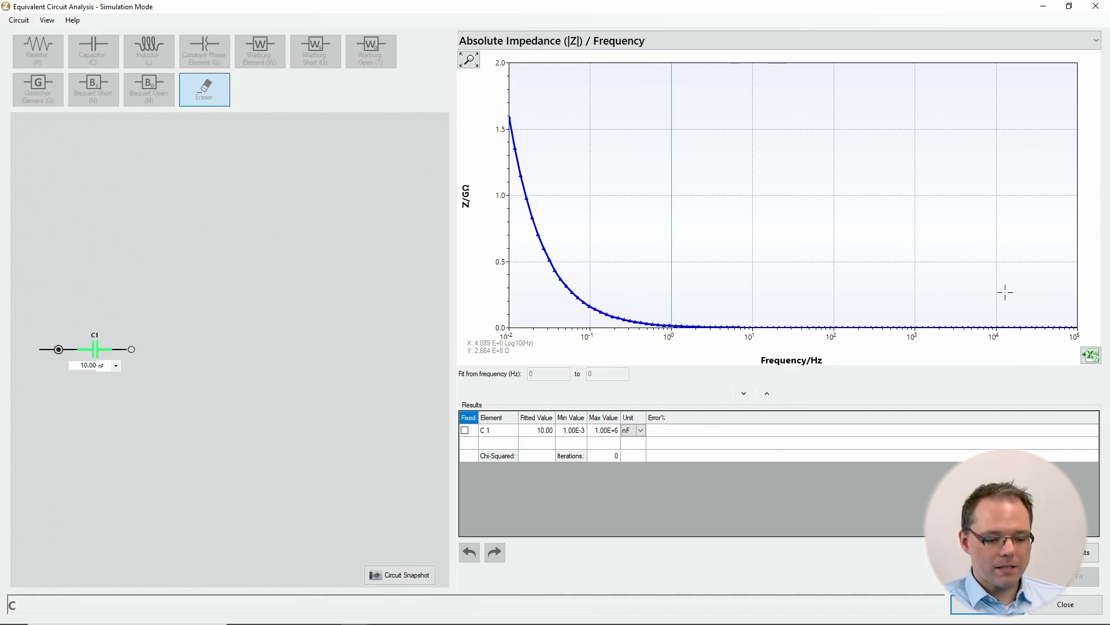
mouse_move(744, 352)
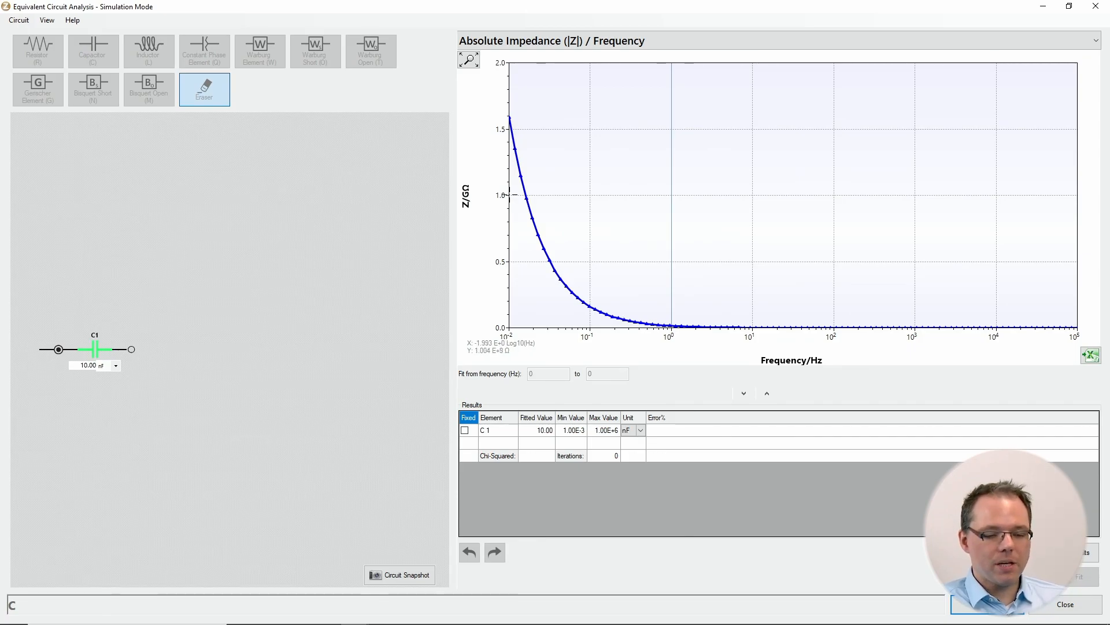
mouse_move(508, 148)
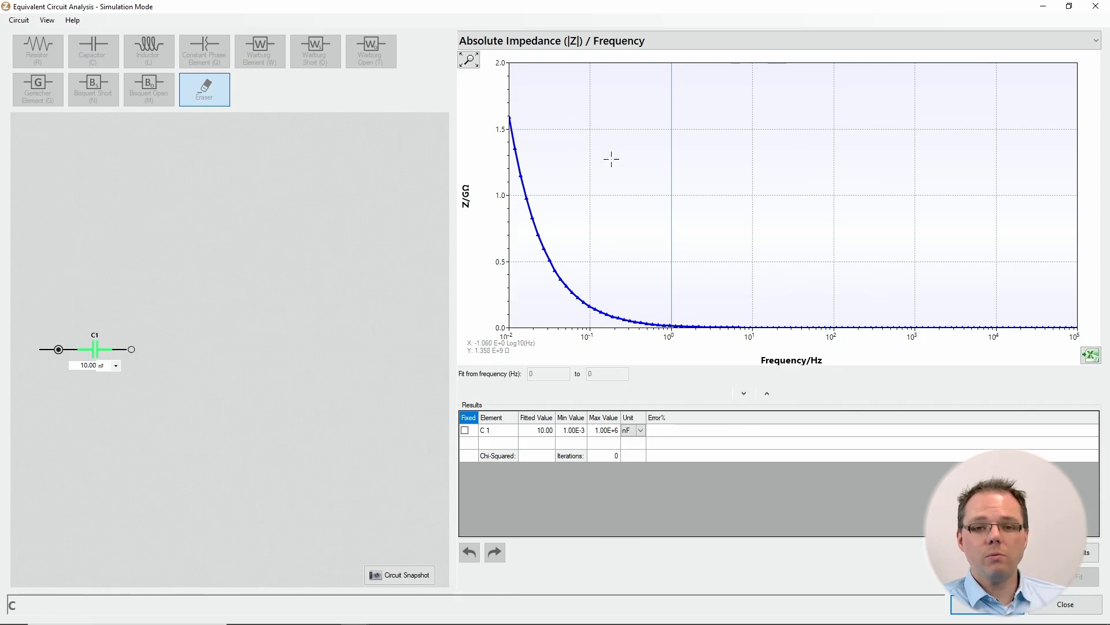
Step: Plot the 10 nF capacitor's -phase angle against frequency, a constant 90° line
left_click(1094, 41)
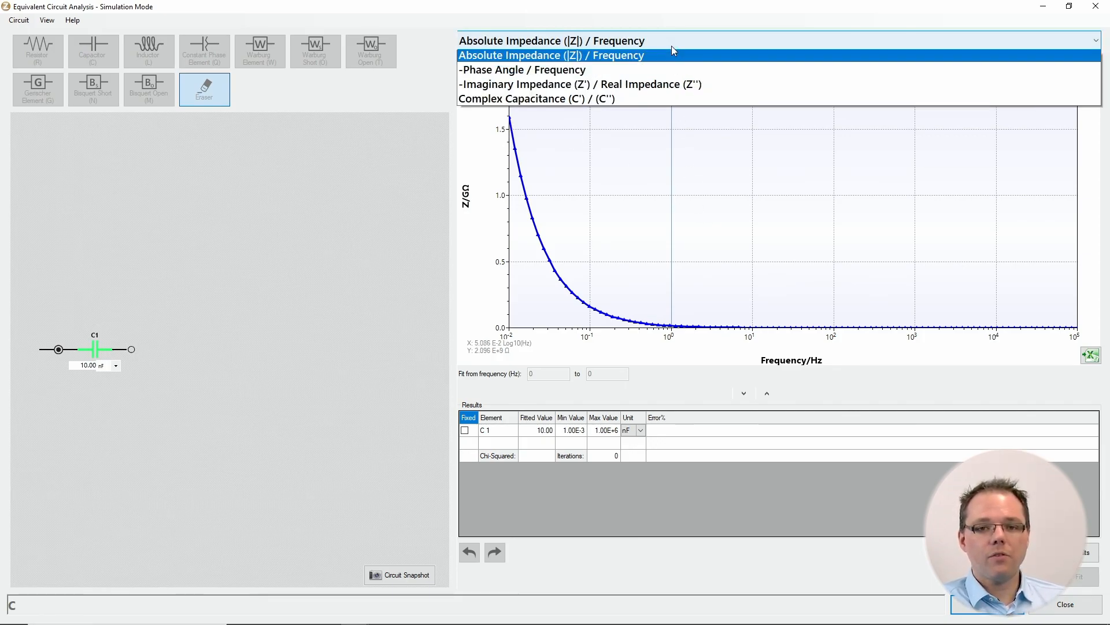
left_click(522, 69)
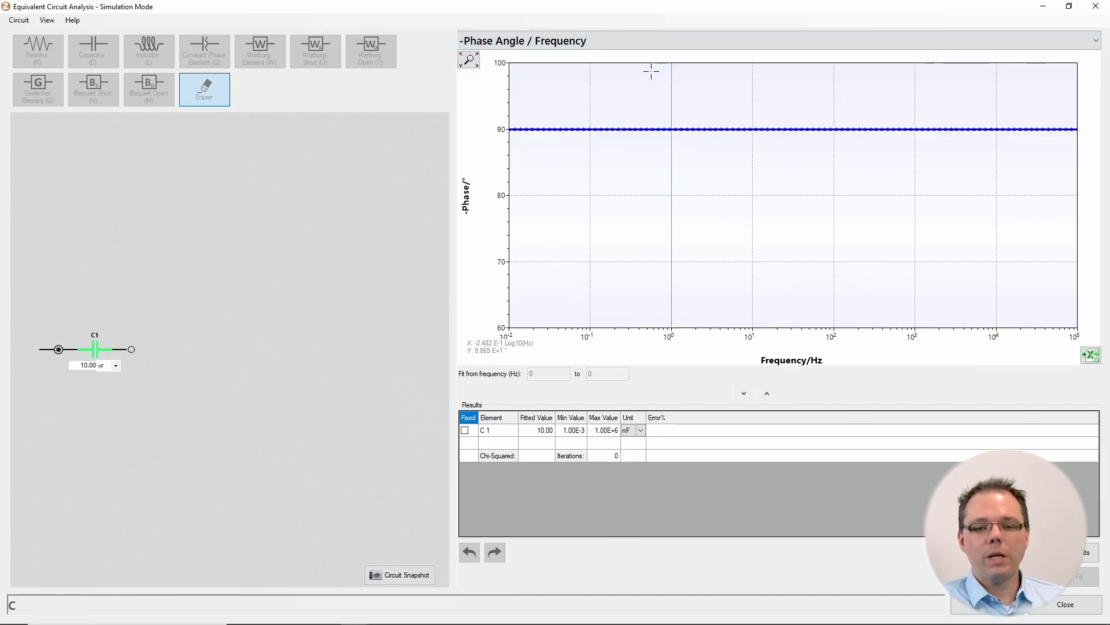
mouse_move(600, 167)
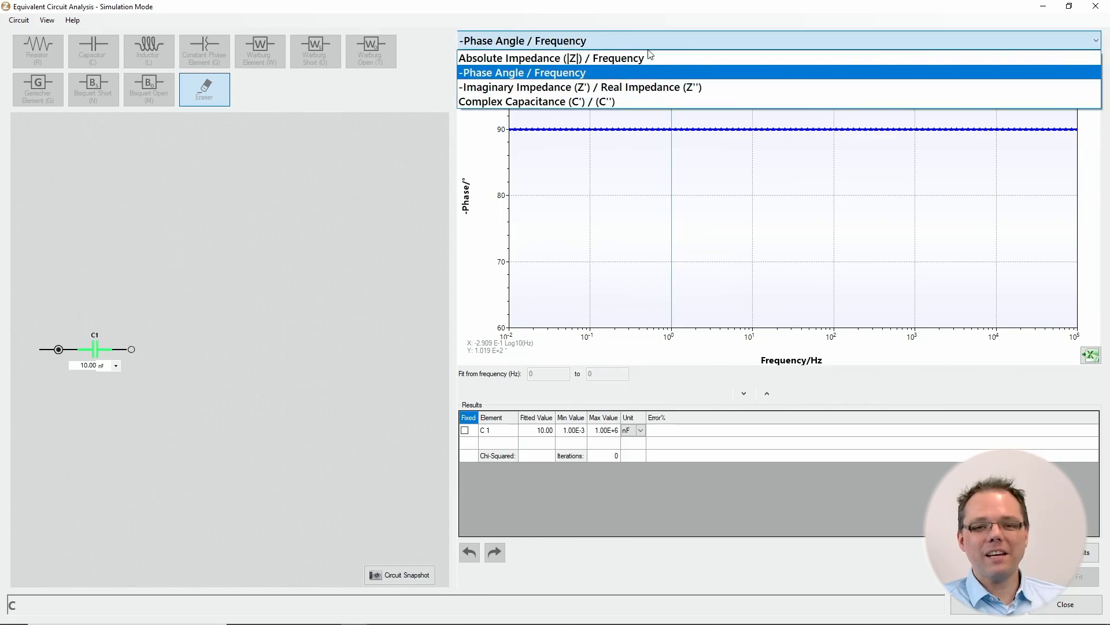
Step: Show the capacitor's -Z'' vs Z' Nyquist plot, a vertical line at Z' = 0
left_click(580, 87)
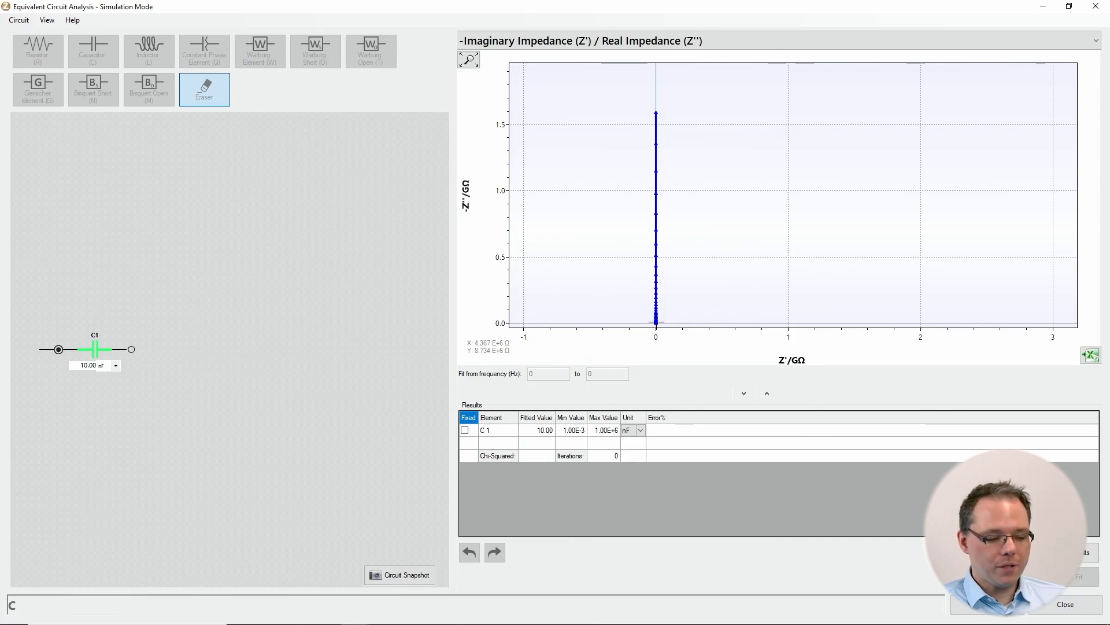
mouse_move(650, 133)
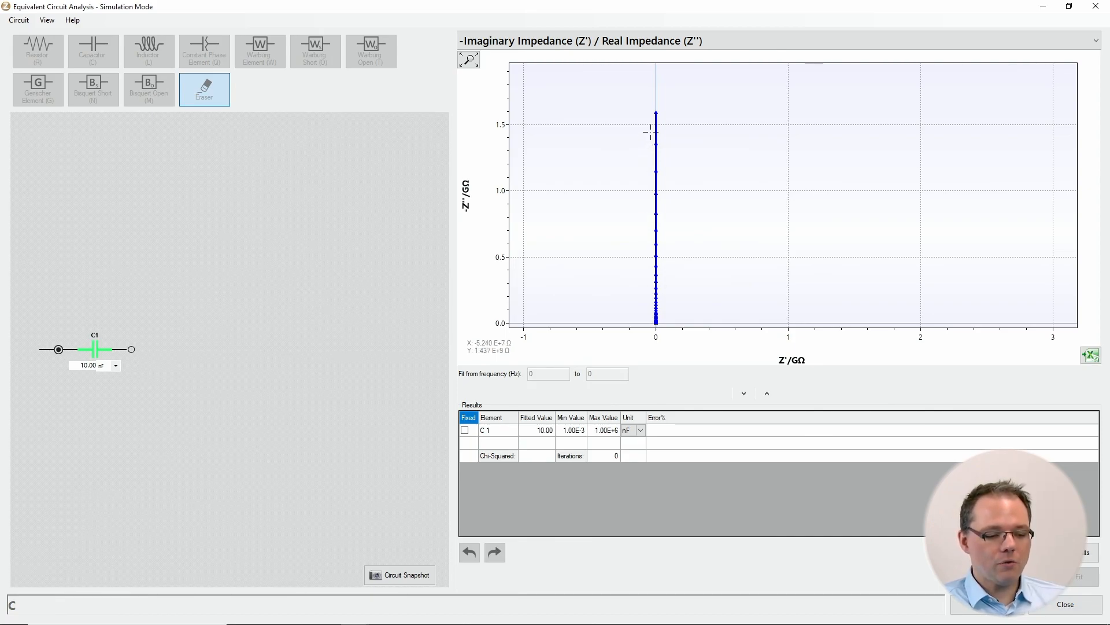
mouse_move(658, 117)
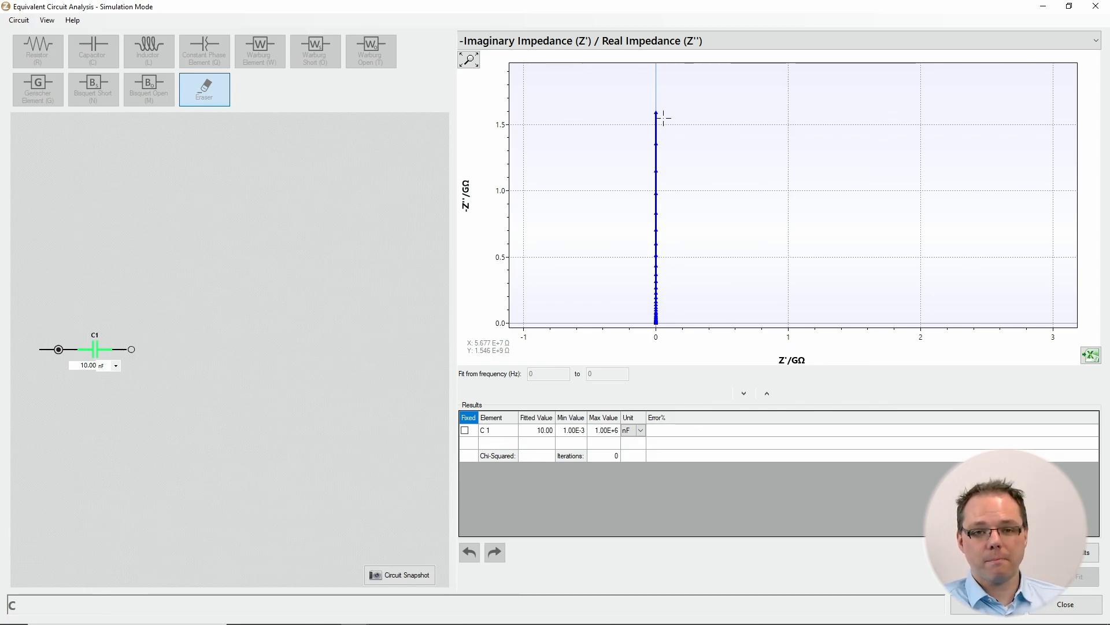
mouse_move(664, 117)
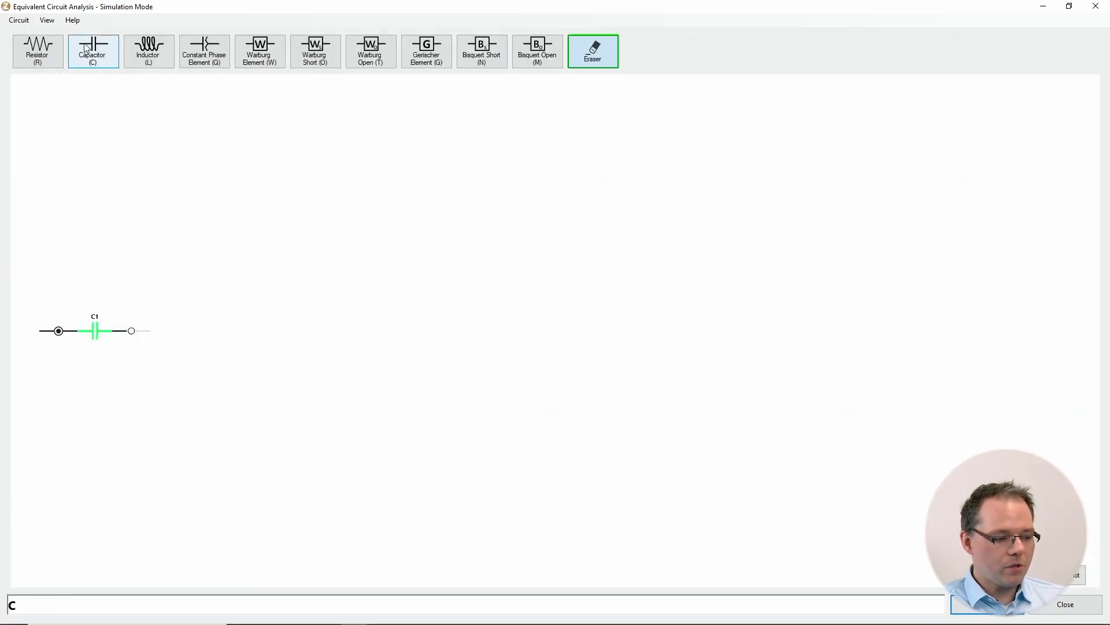
Step: Add series capacitor C2 after the C1–R1 pair, then erase it, leaving (CR)R
left_click(37, 51)
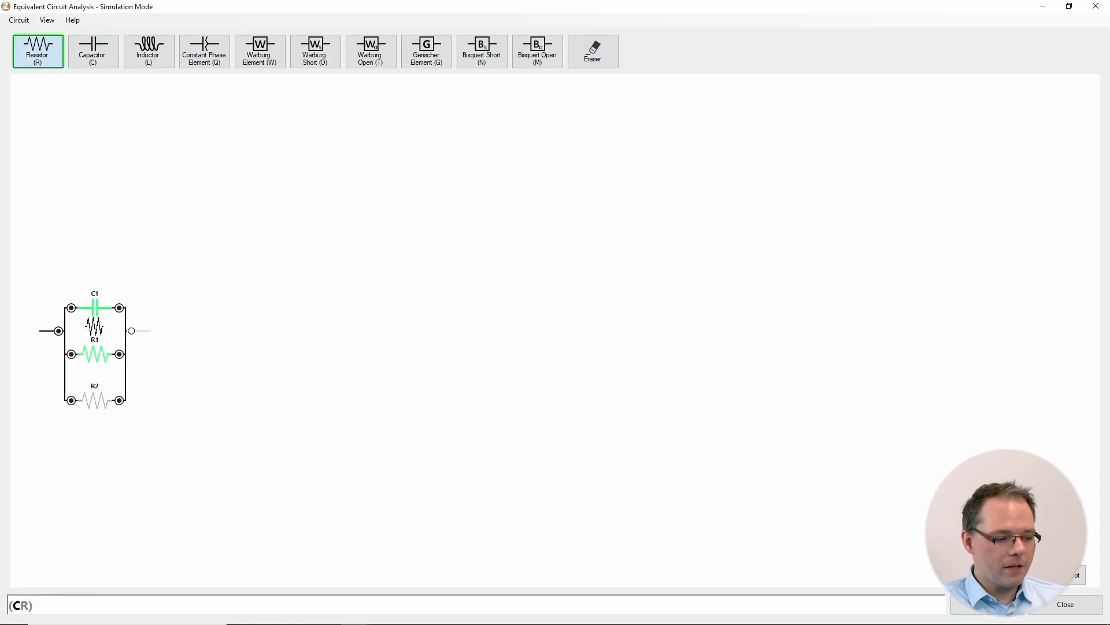
left_click(92, 51)
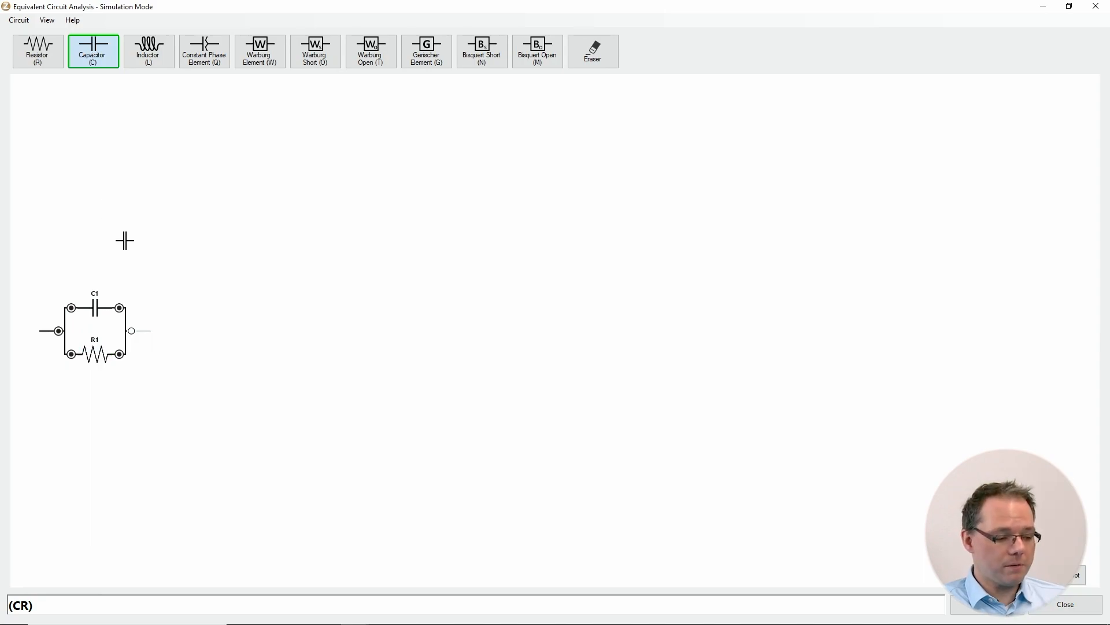
left_click(131, 331)
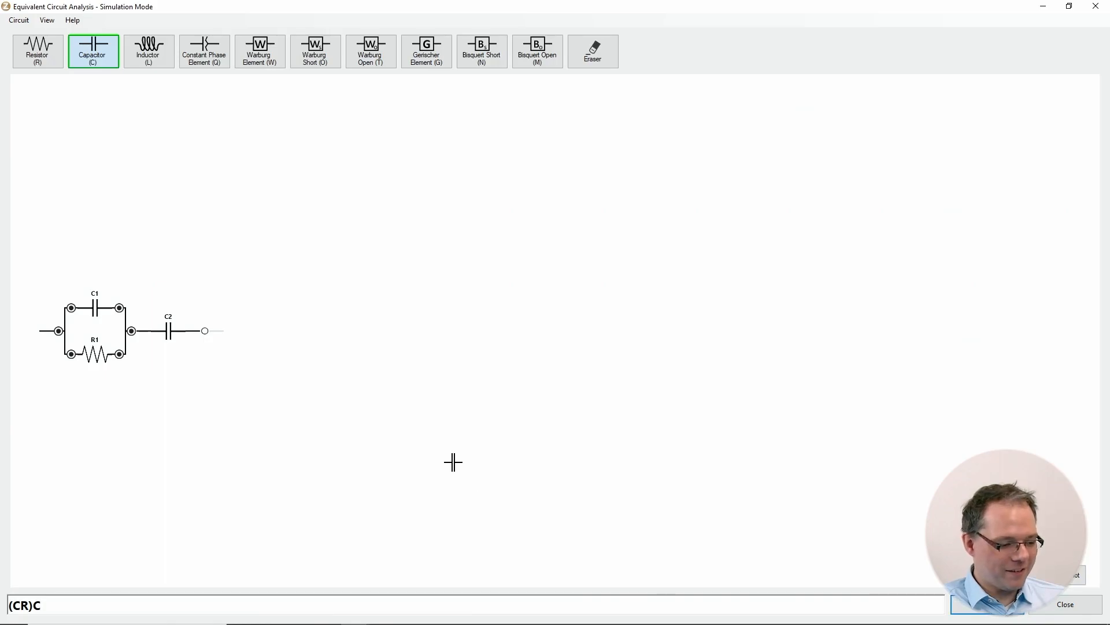
left_click(37, 51)
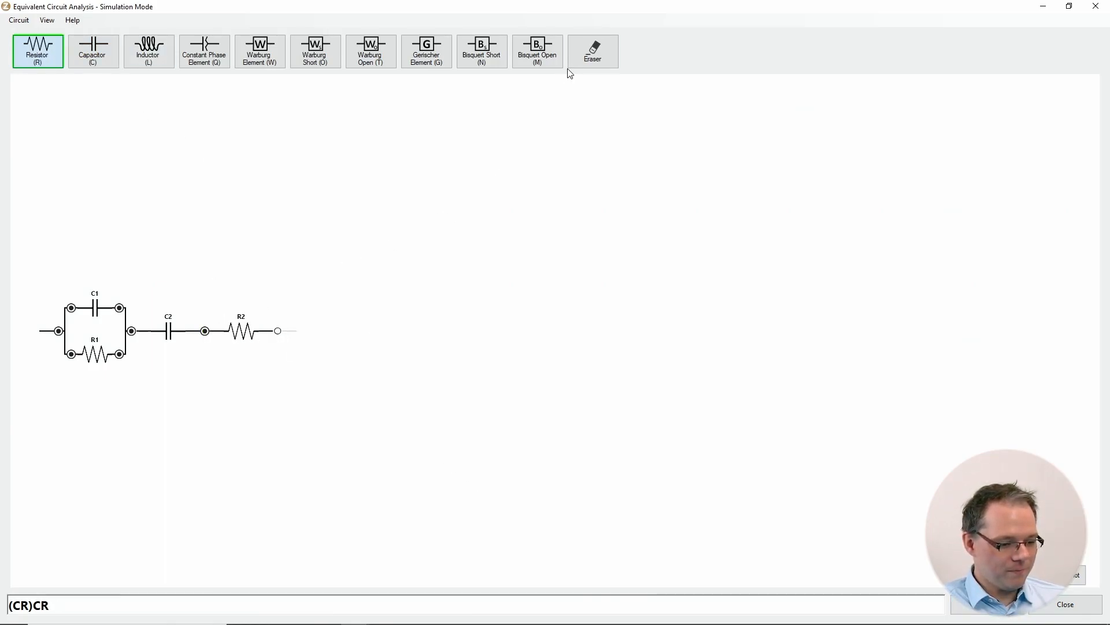
left_click(593, 51)
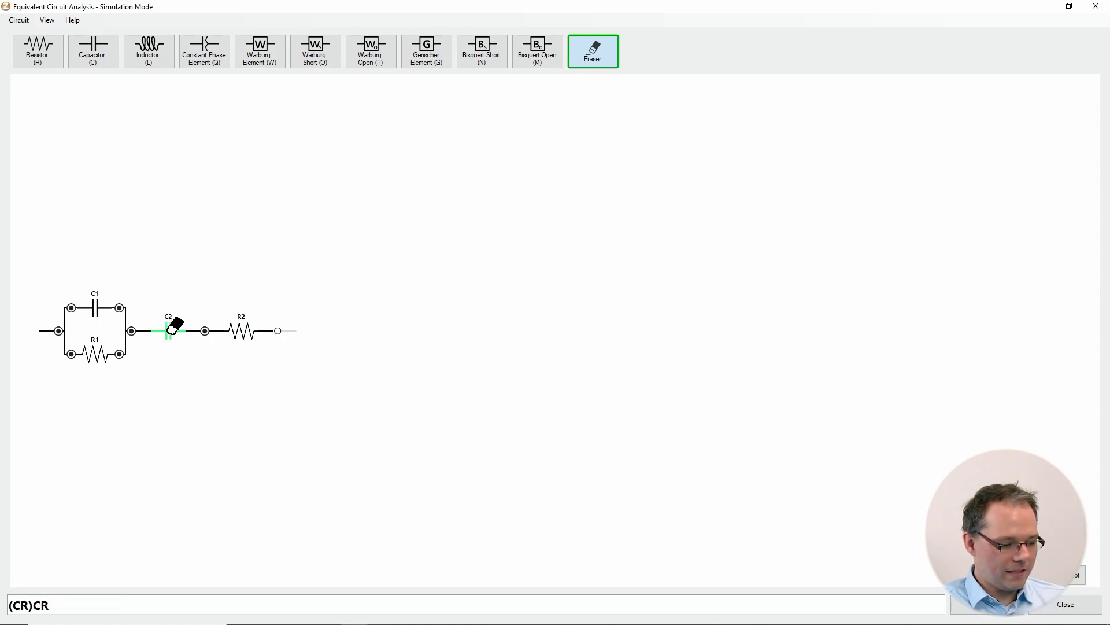
left_click(170, 330)
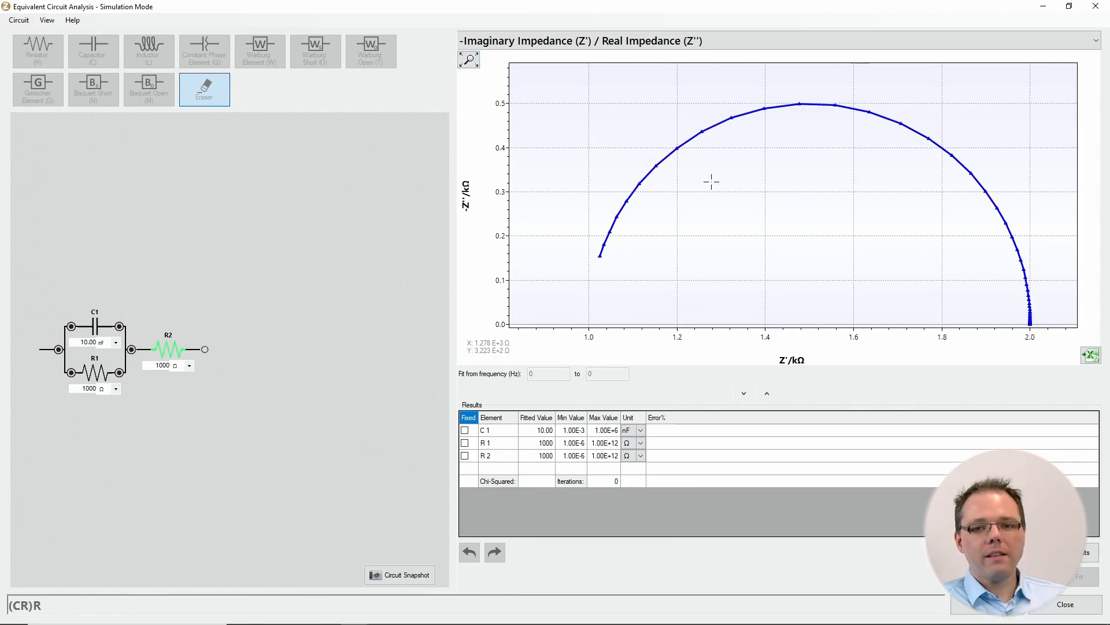
mouse_move(518, 395)
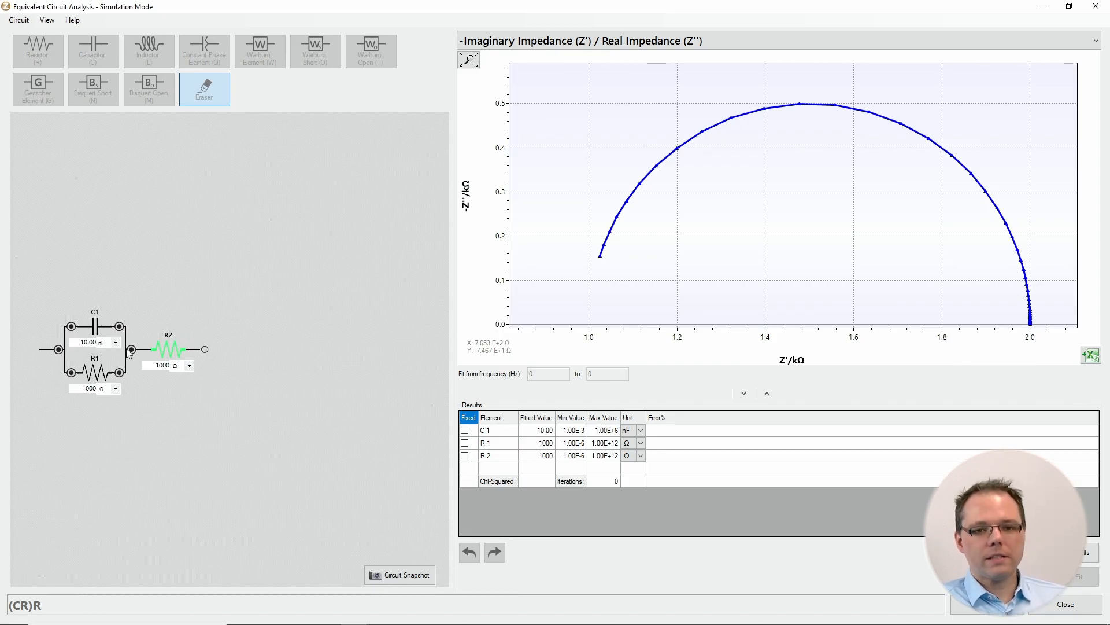
mouse_move(84, 455)
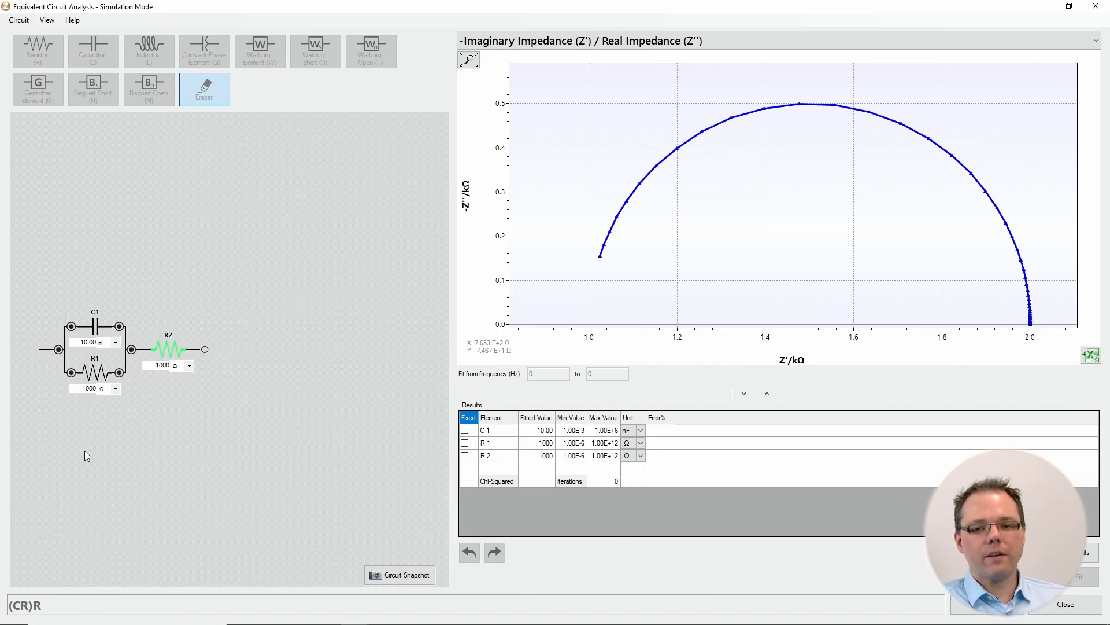
mouse_move(30, 495)
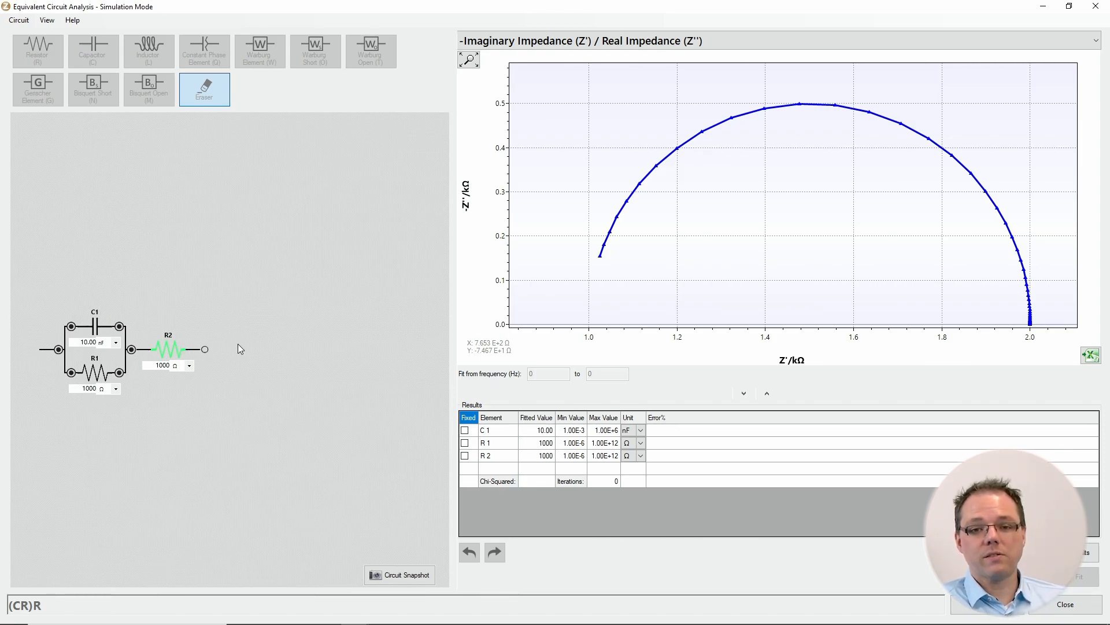
mouse_move(570, 316)
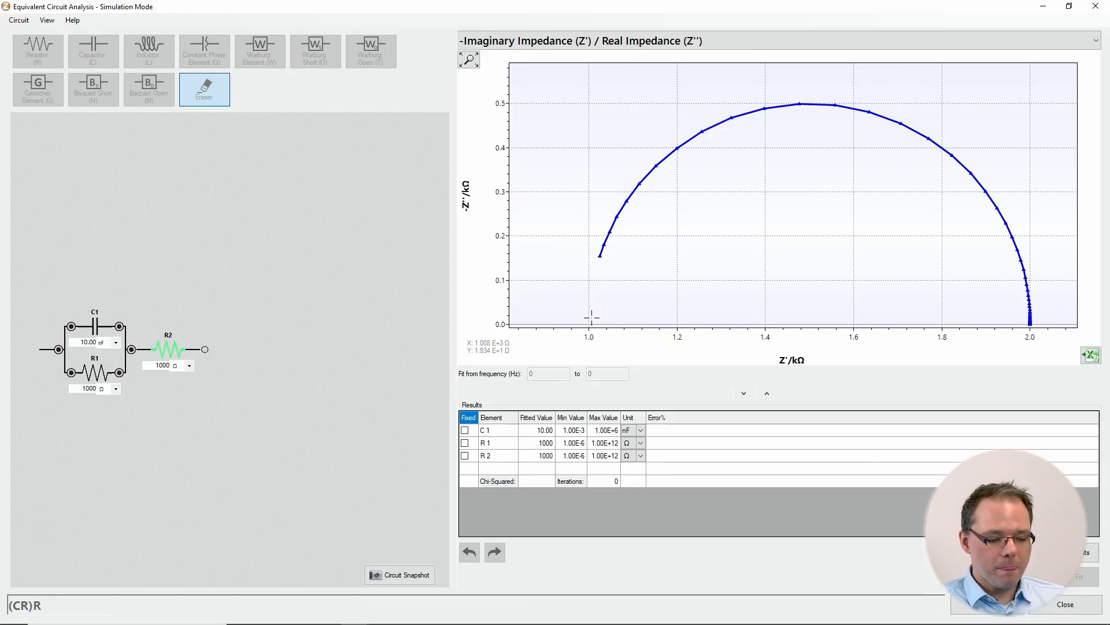
mouse_move(580, 325)
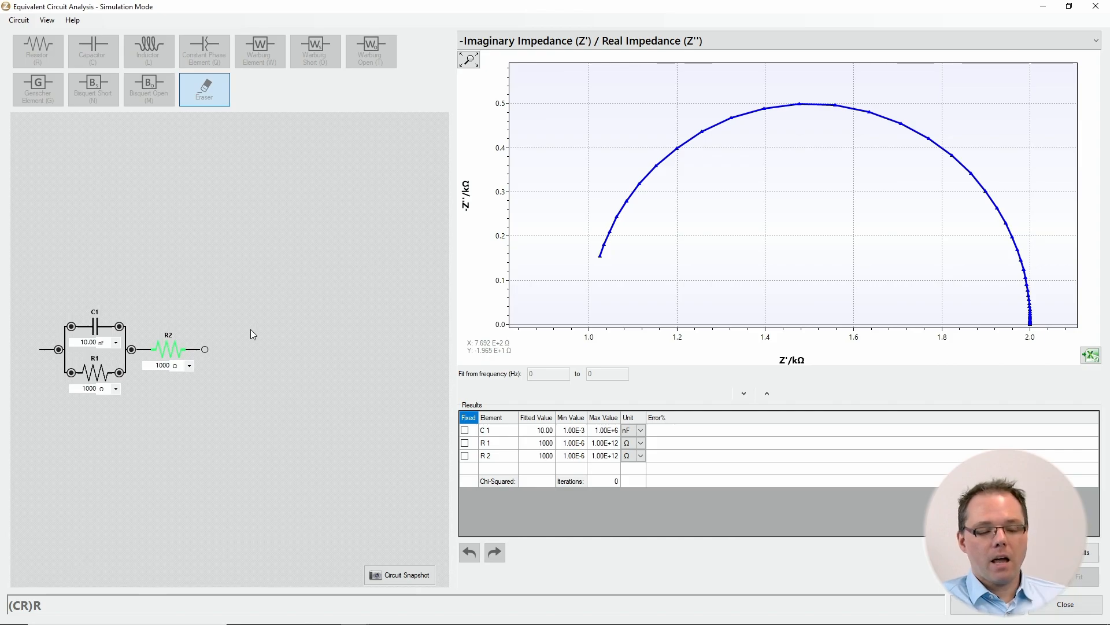
mouse_move(244, 311)
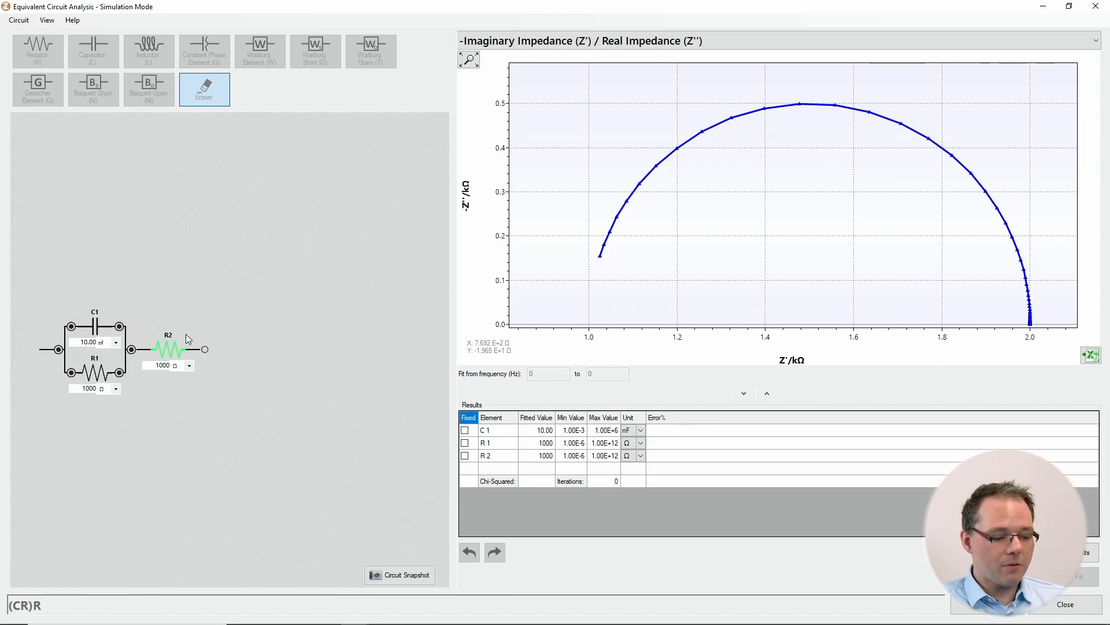
mouse_move(492, 305)
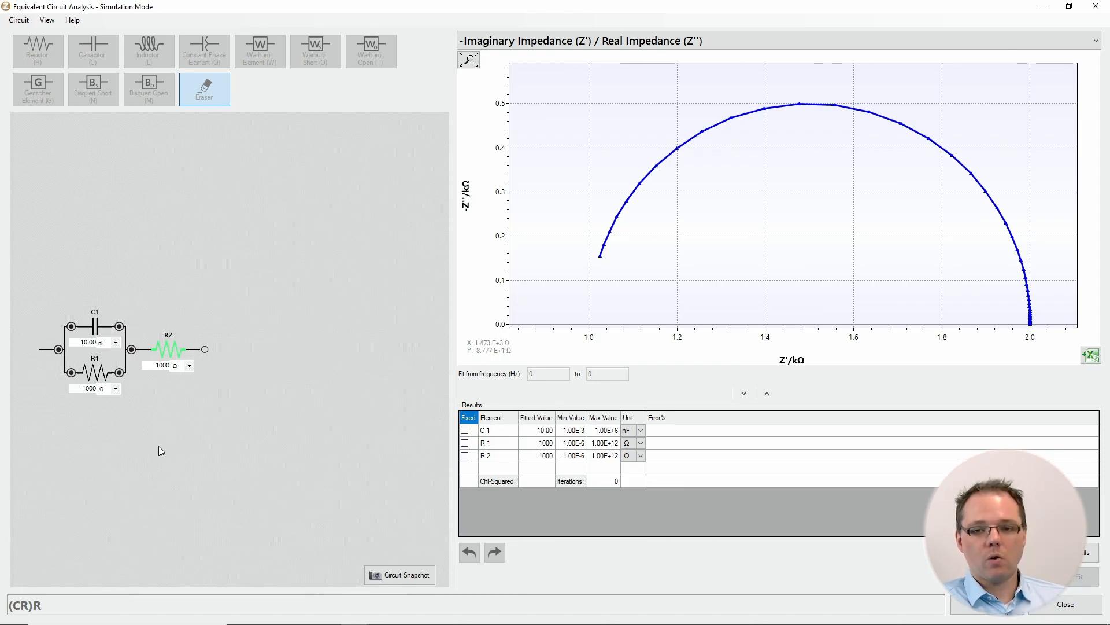
mouse_move(78, 314)
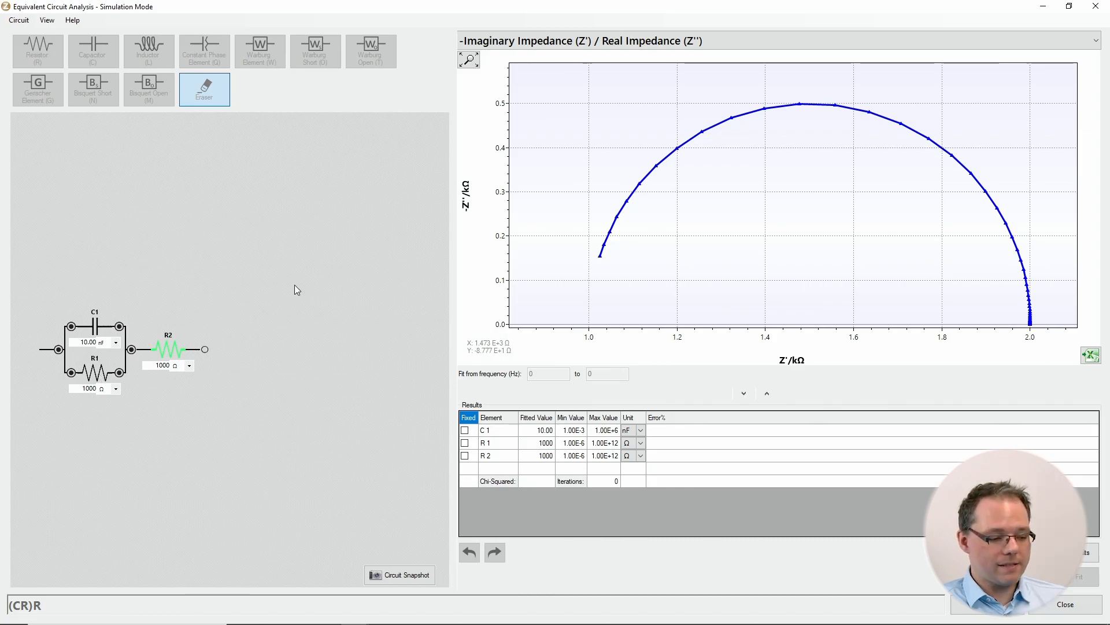
mouse_move(589, 314)
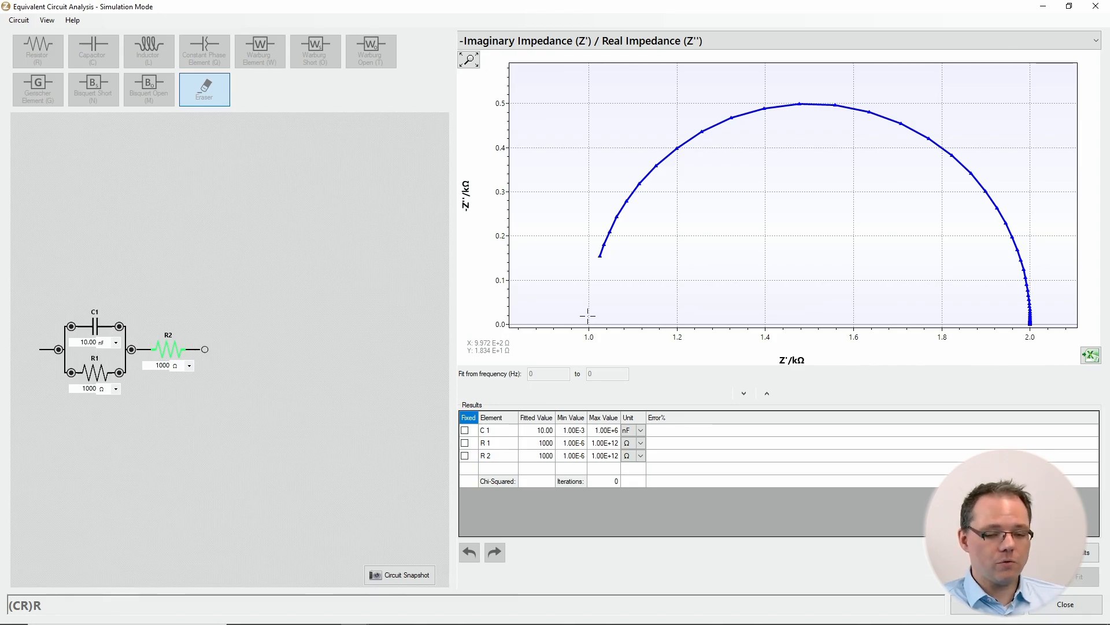
mouse_move(588, 312)
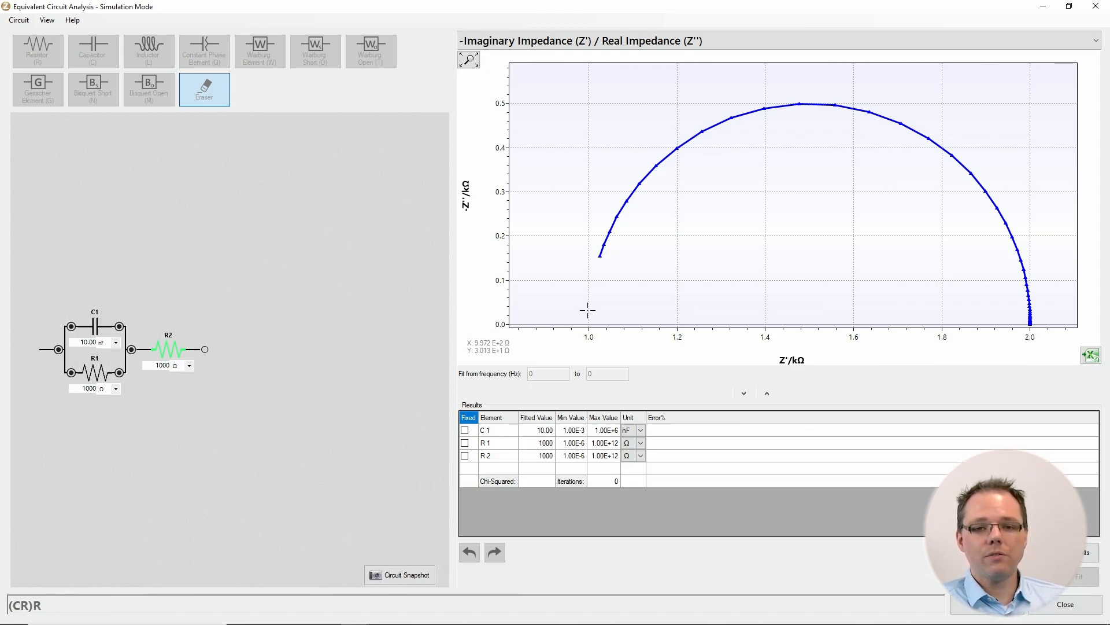
mouse_move(610, 232)
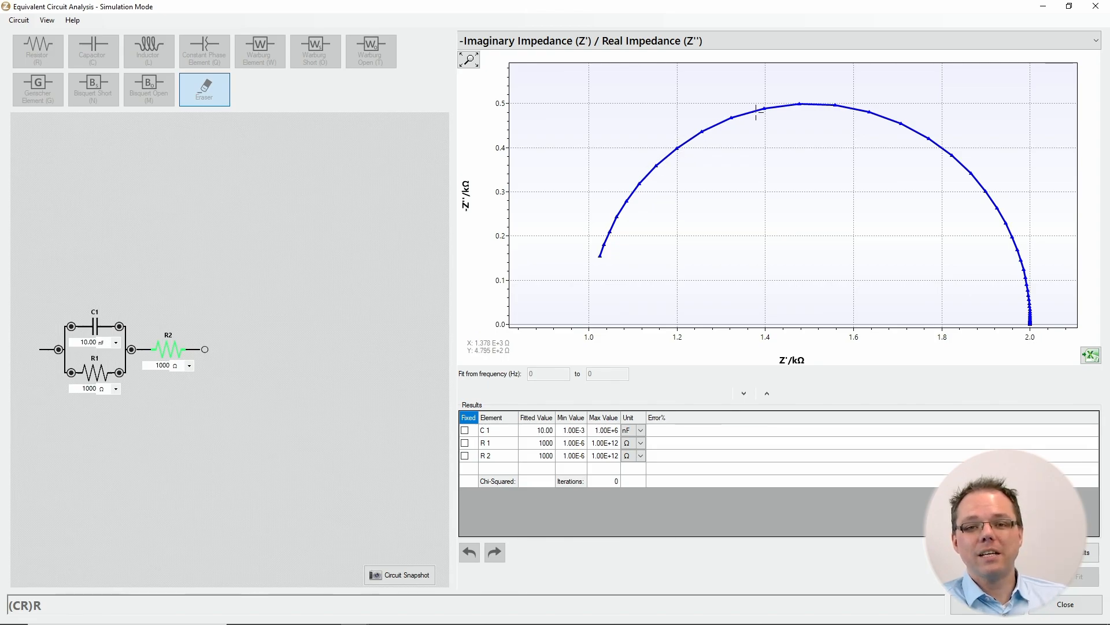
mouse_move(821, 96)
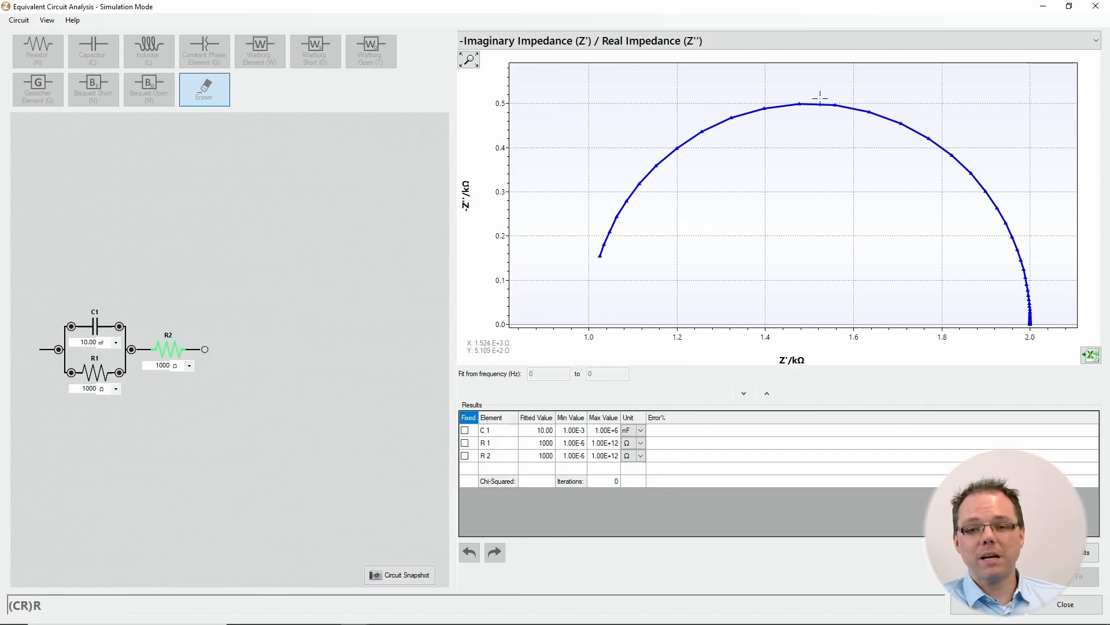
mouse_move(849, 96)
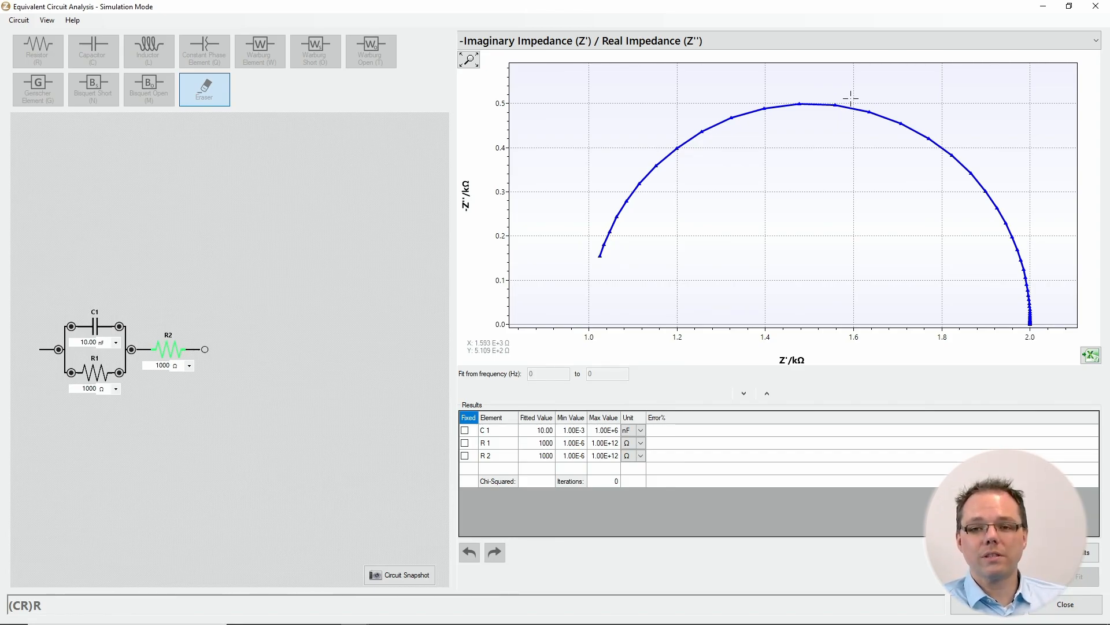
mouse_move(938, 127)
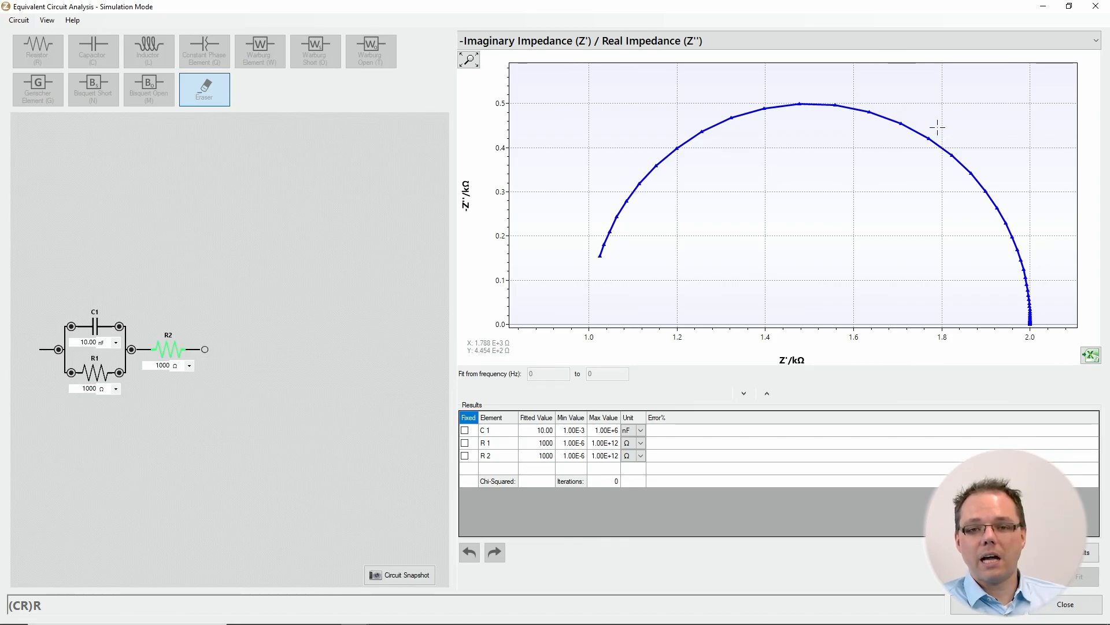
mouse_move(1017, 196)
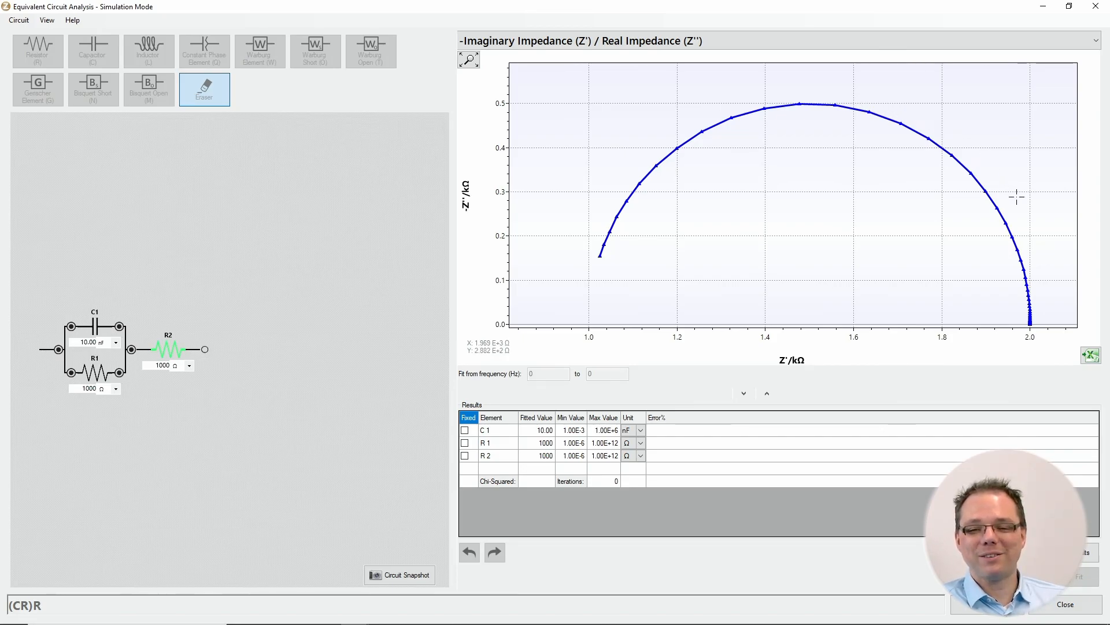
mouse_move(1044, 288)
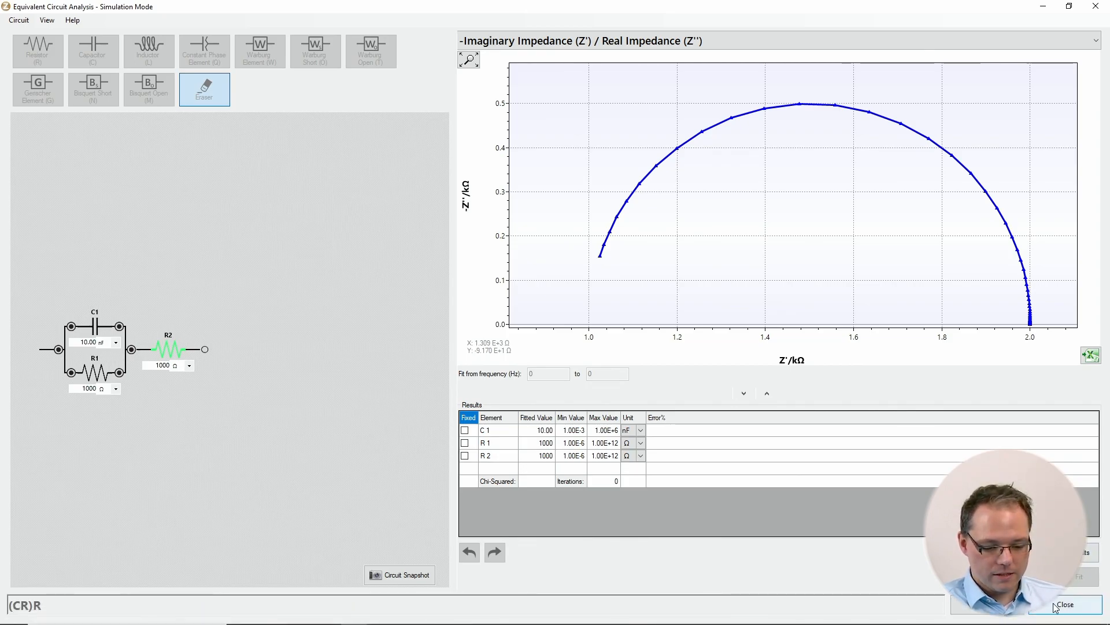
Step: Close the circuit simulation and reload the Demo CV DPV EIS IS-C electrode session
left_click(1066, 604)
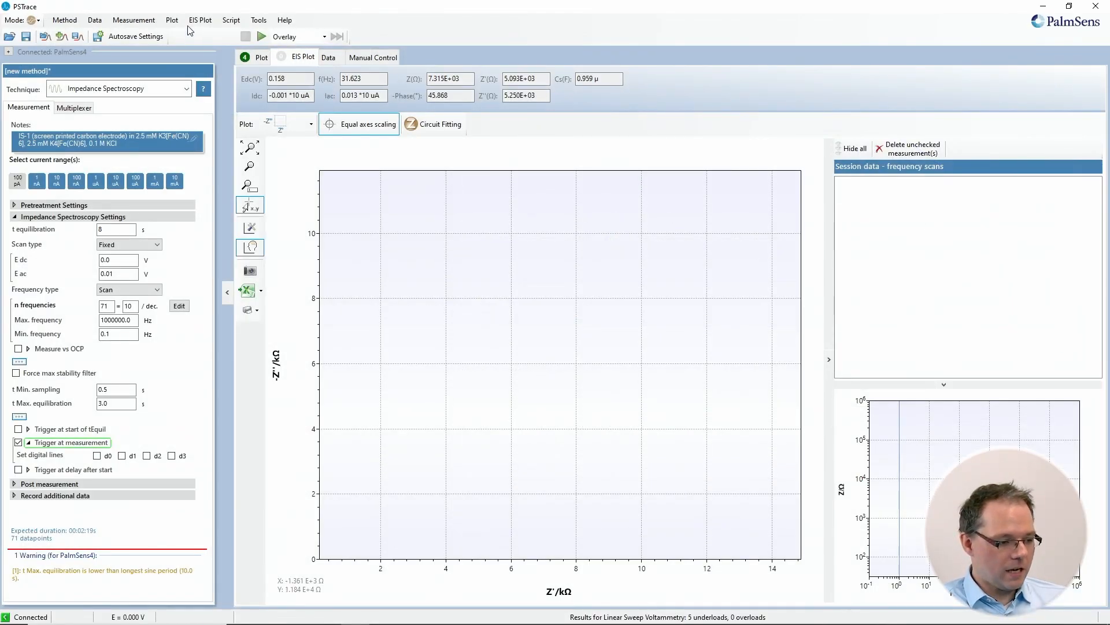
left_click(95, 19)
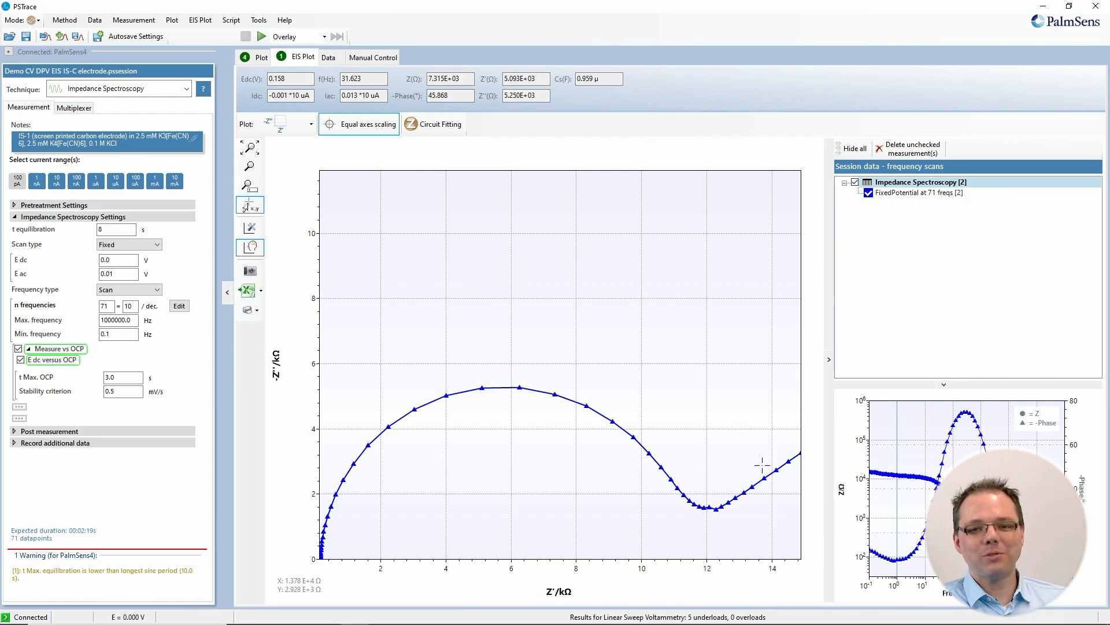
mouse_move(770, 465)
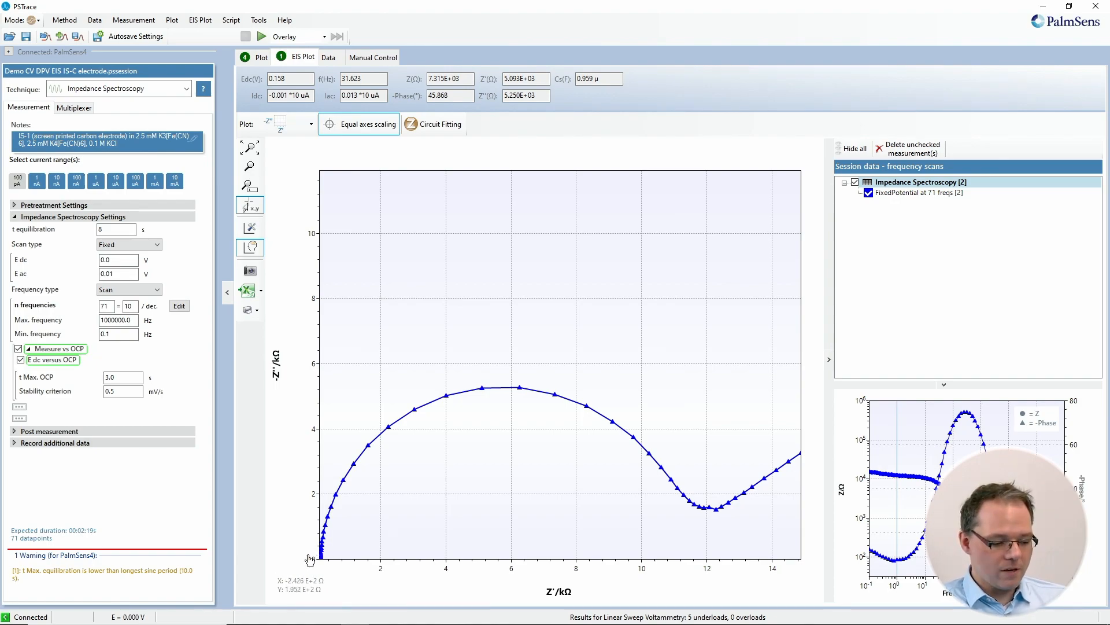
mouse_move(435, 386)
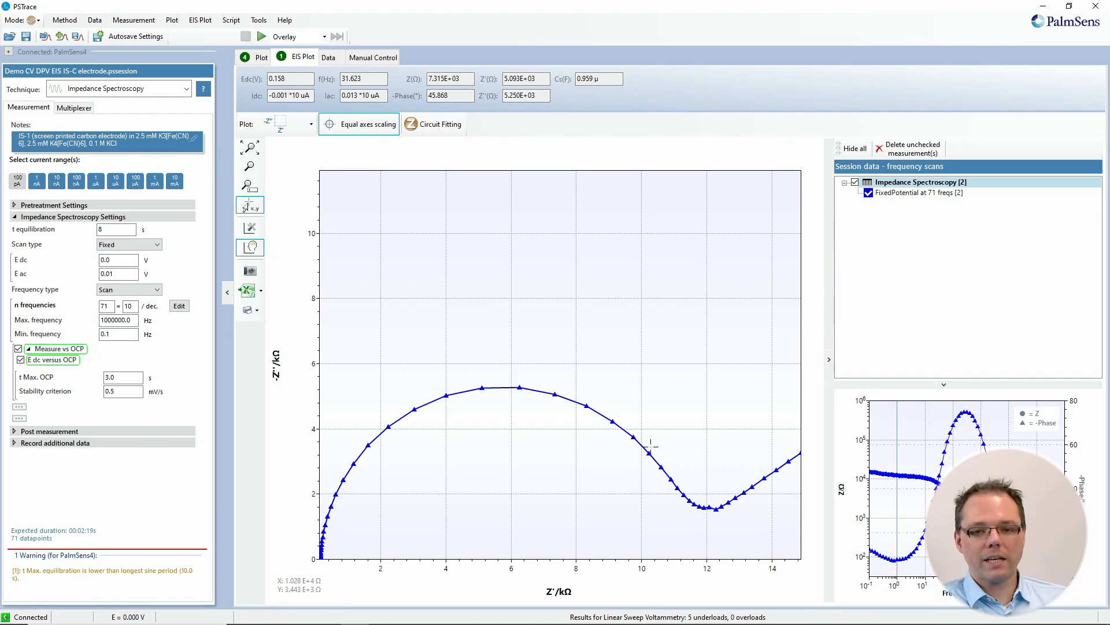
mouse_move(686, 496)
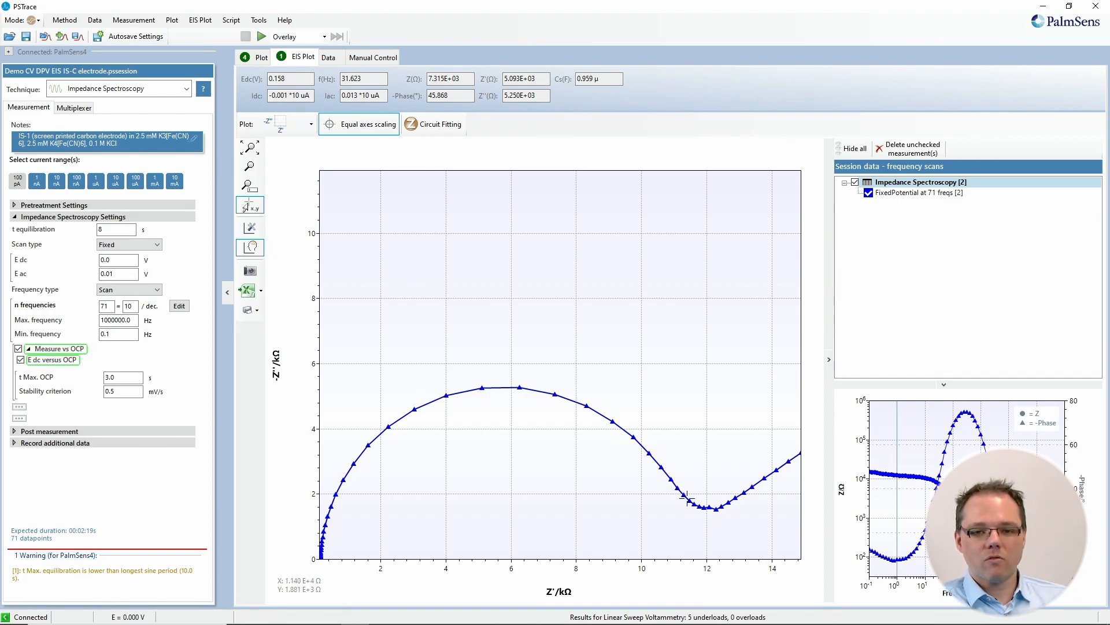
mouse_move(715, 552)
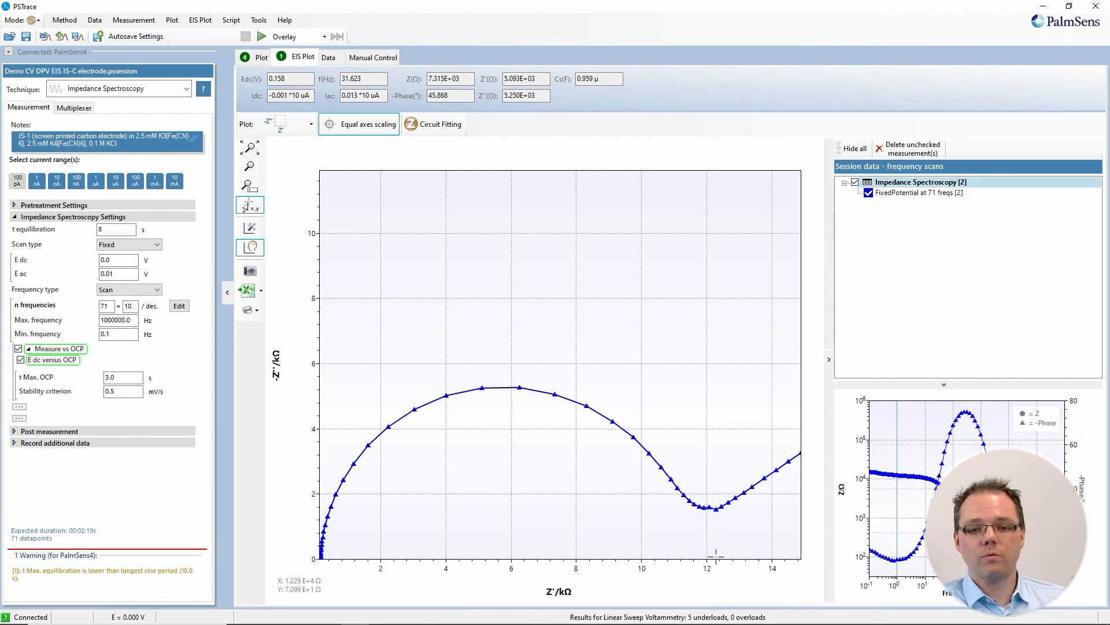
mouse_move(656, 467)
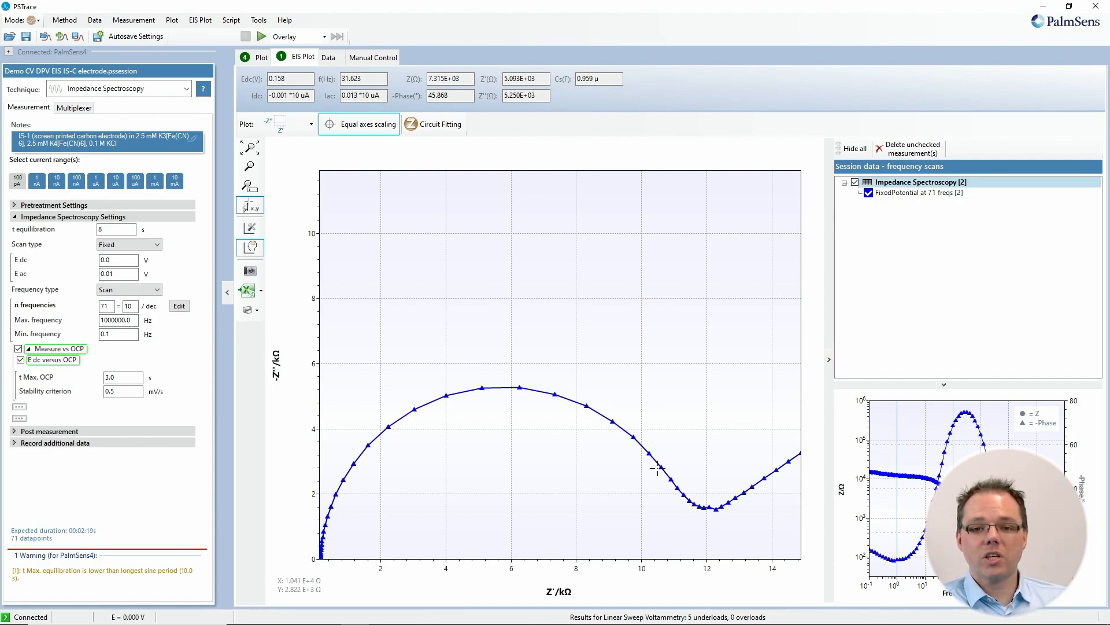